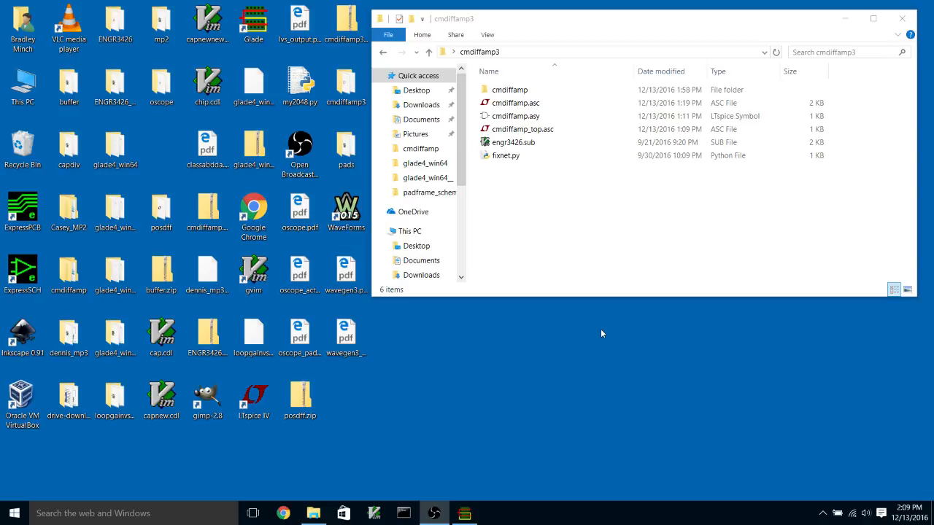
mouse_move(595, 330)
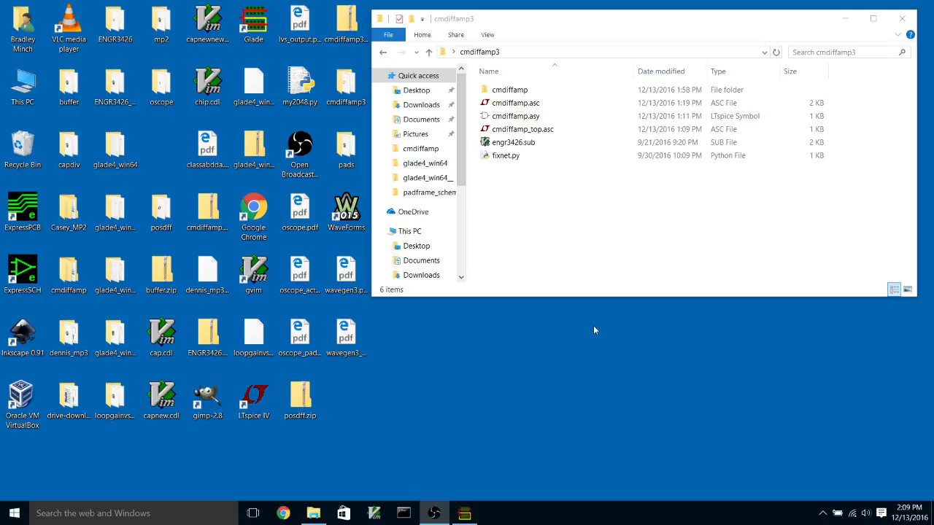
Preview cmdiffamp.asc and cmdiffamp.asy in LTspice, then show the pads folder in a second window.
click(513, 143)
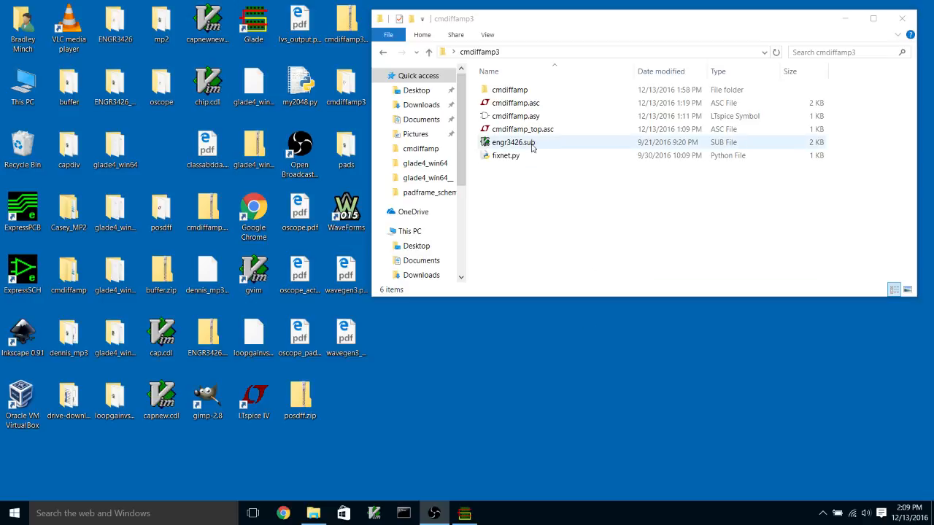
click(516, 117)
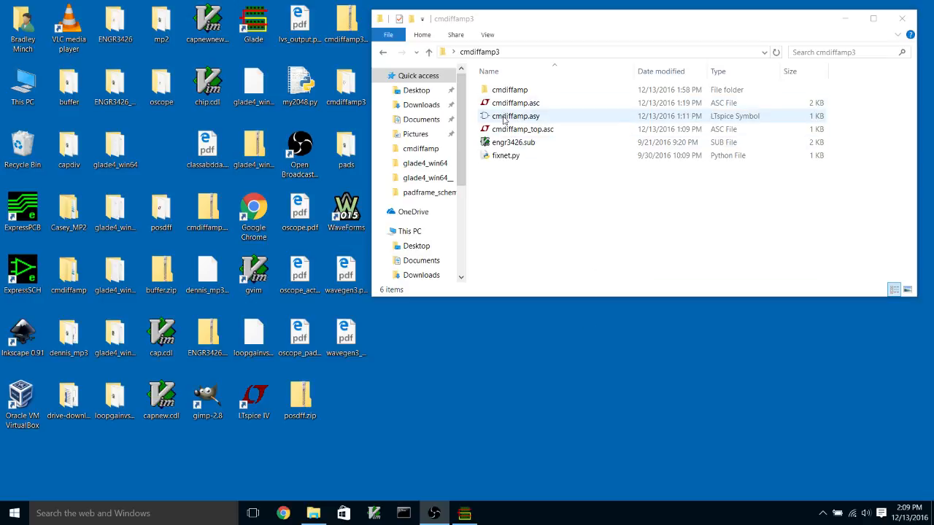
double_click(516, 102)
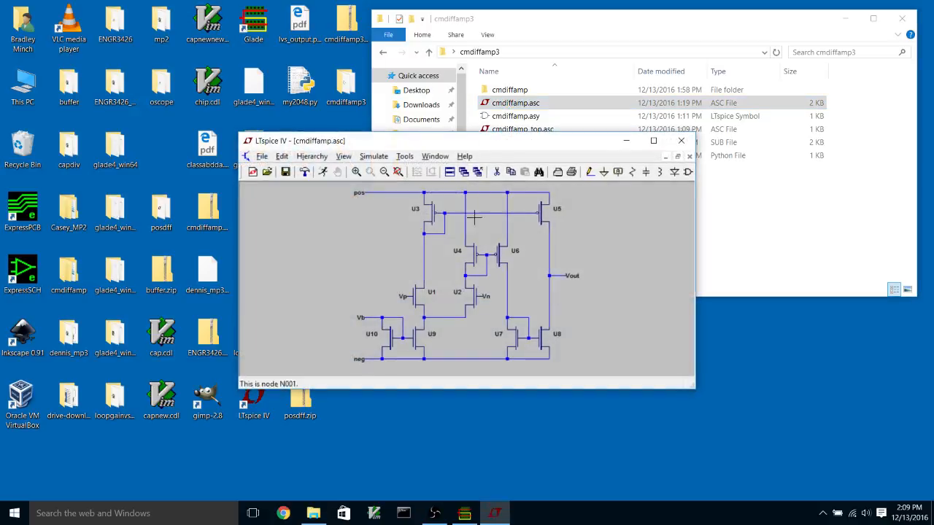
mouse_move(554, 322)
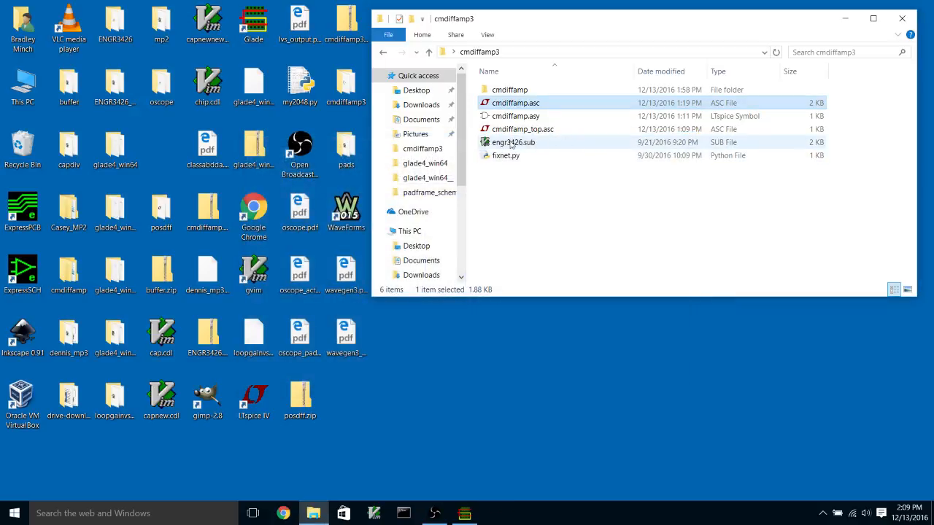
double_click(516, 116)
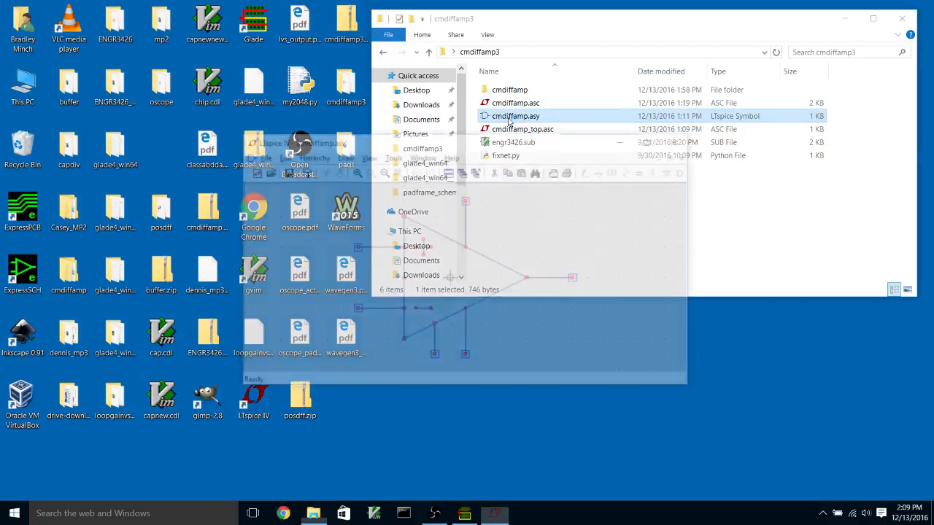
double_click(517, 117)
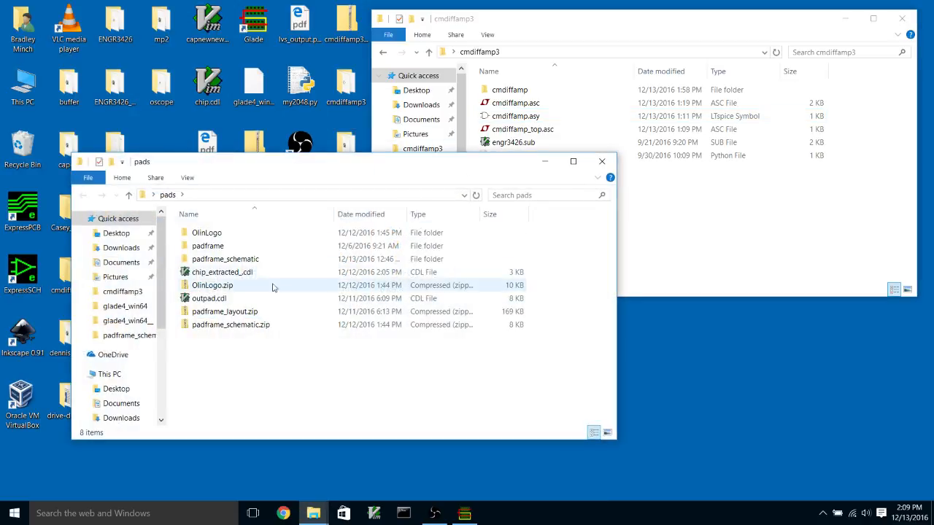
Copy every file from padframe_schematic into cmdiffamp3 and close the pads window.
double_click(225, 259)
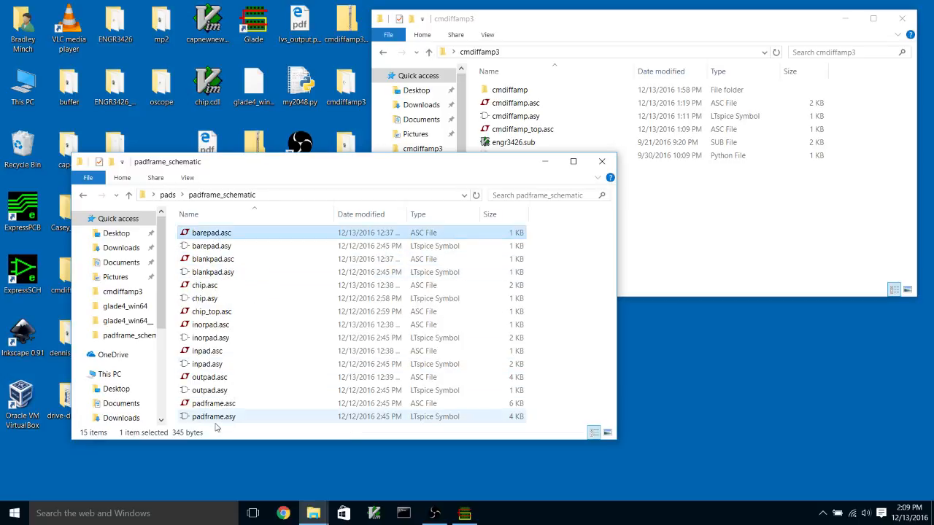
key(ctrl+a)
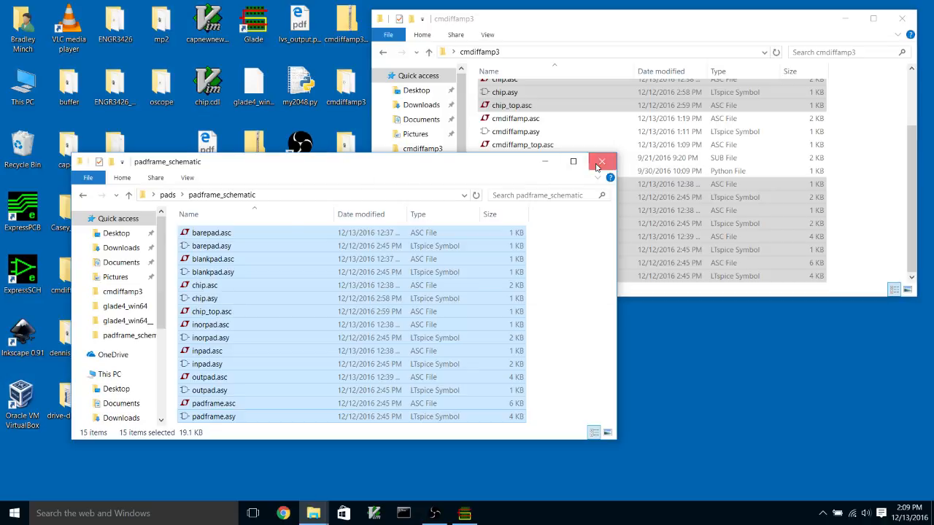
click(601, 161)
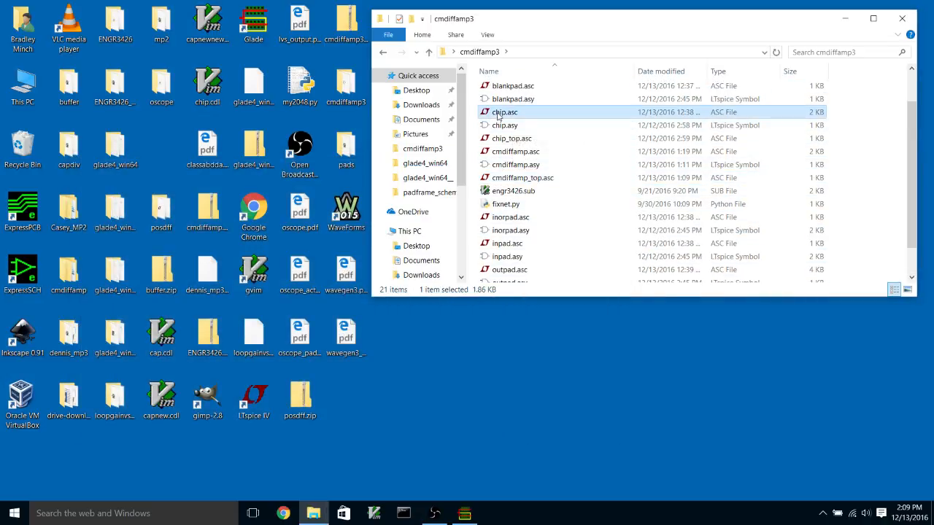
Load chip.asc so the pad-frame schematic with Bias, CVdd and PVdd labels appears.
double_click(504, 110)
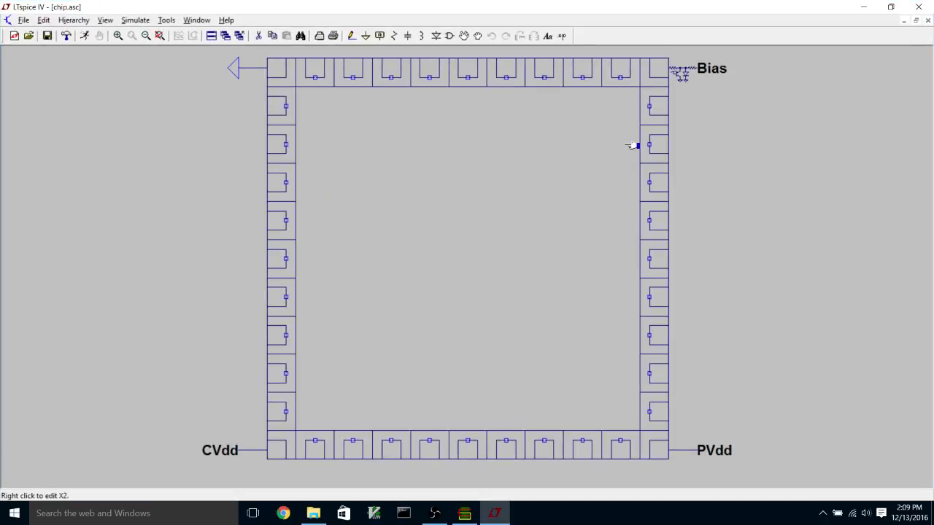
mouse_move(641, 177)
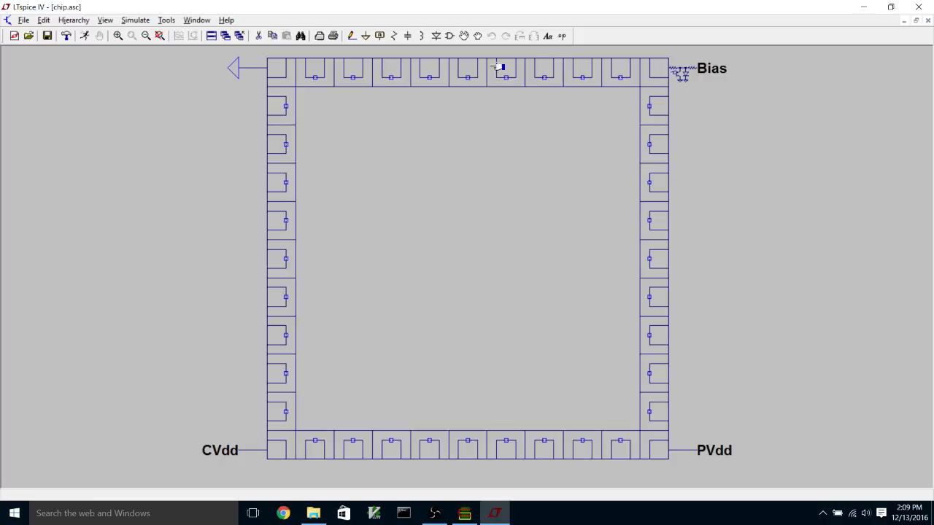
mouse_move(414, 469)
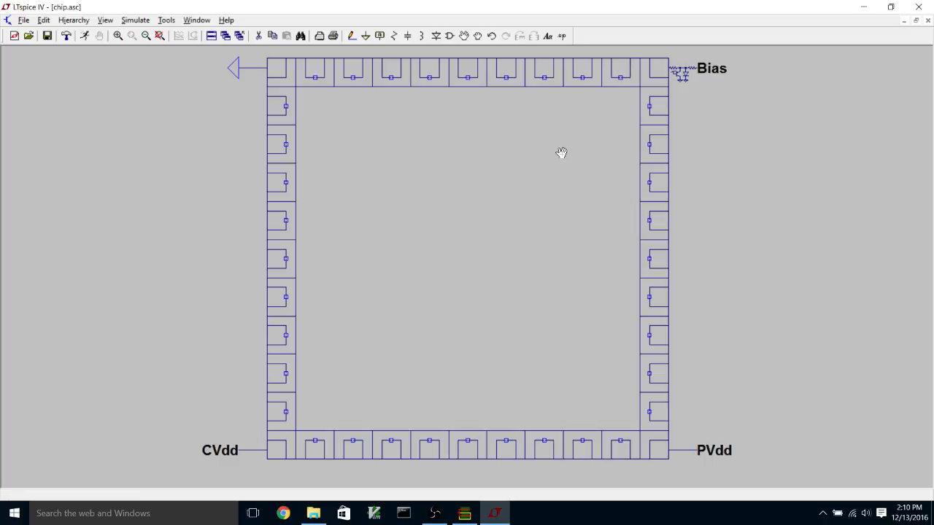
mouse_move(560, 153)
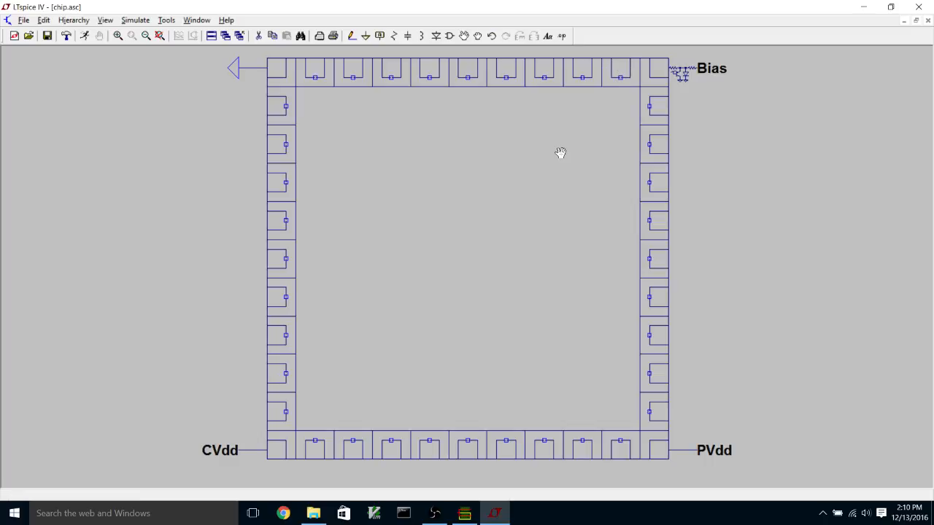
mouse_move(543, 149)
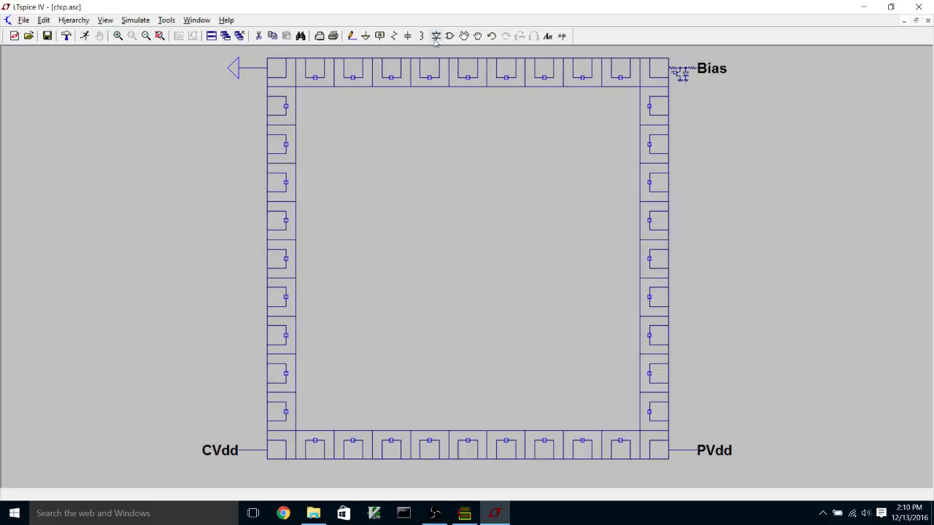
Add a cmdiffamp symbol from the Component dialog beside the pad frame's right edge.
click(350, 35)
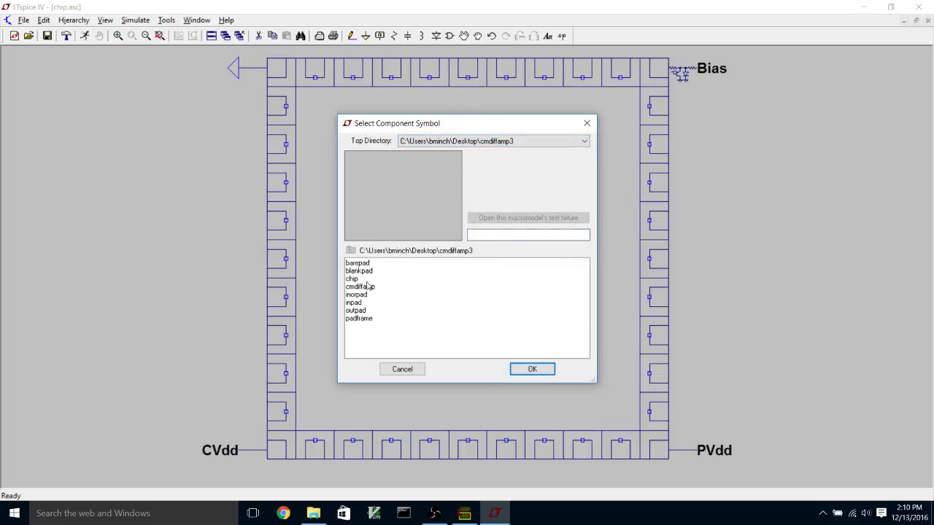
click(359, 286)
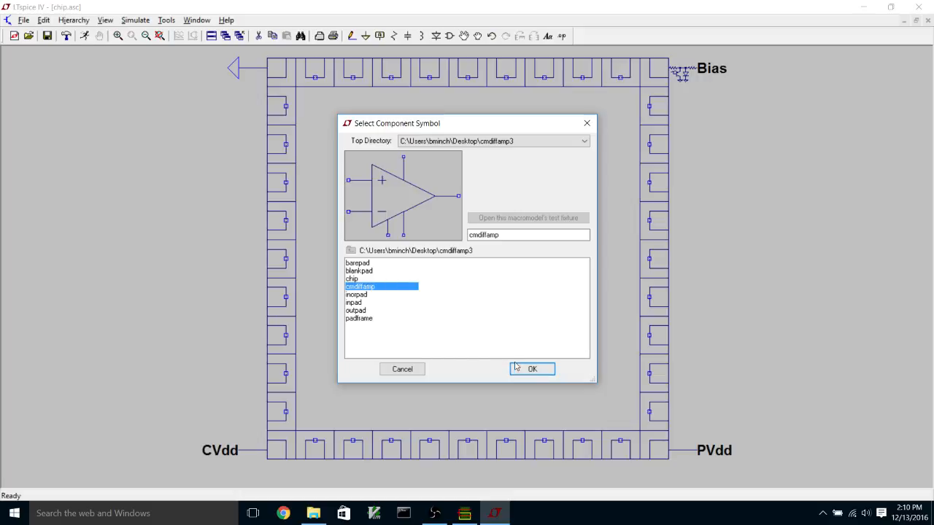
click(531, 367)
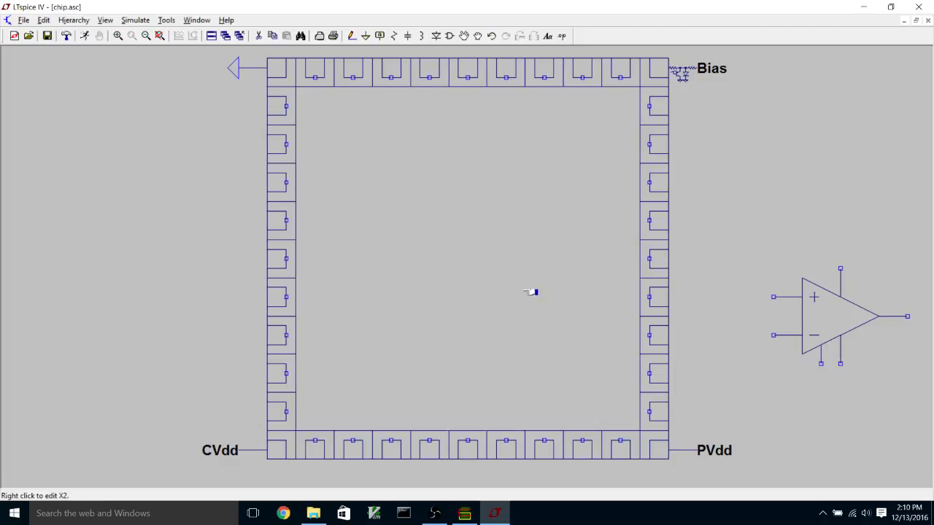
mouse_move(185, 461)
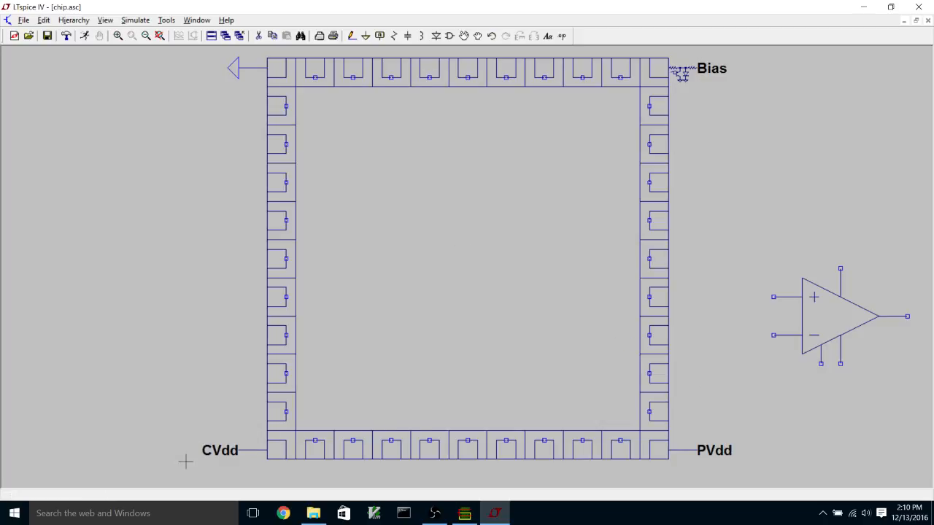
mouse_move(372, 61)
text(C)
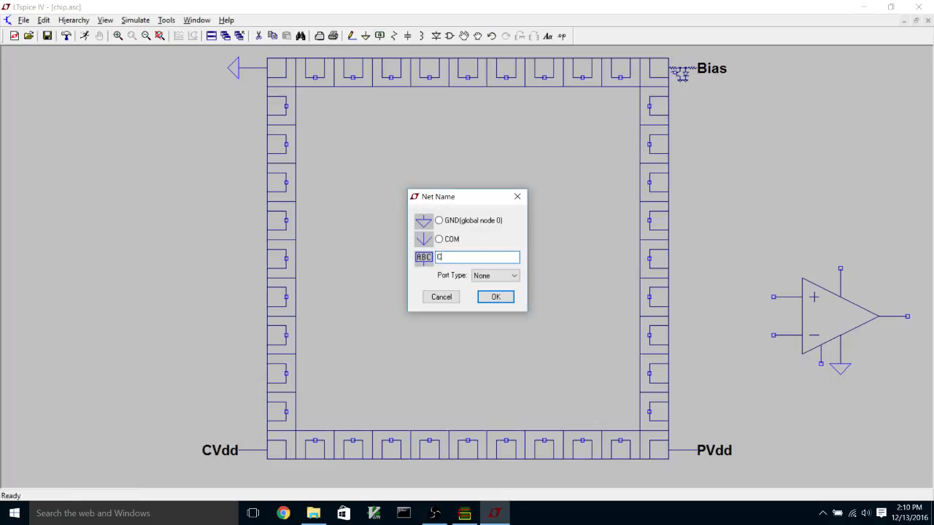
Label the op-amp's supply pin CVdd and its bias pin Bias.
text(Vdd)
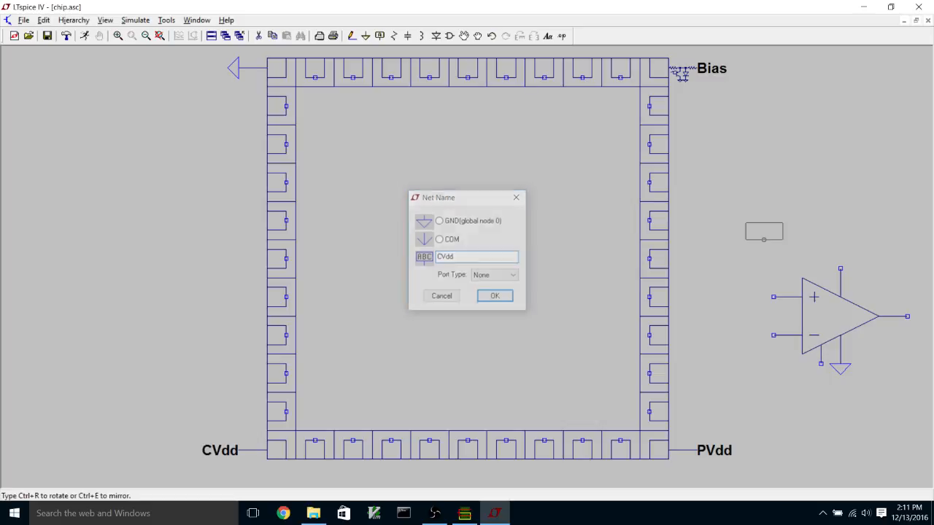
click(494, 295)
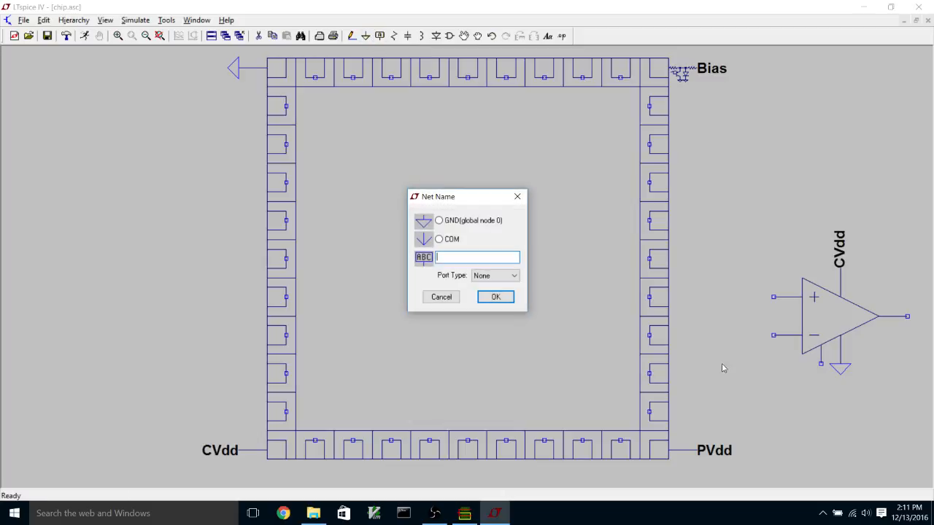
text(Bias)
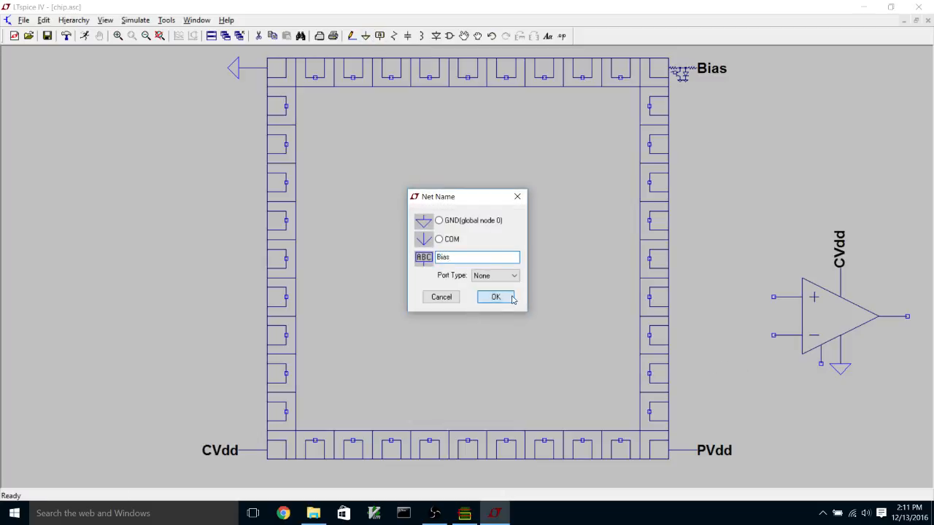
click(496, 298)
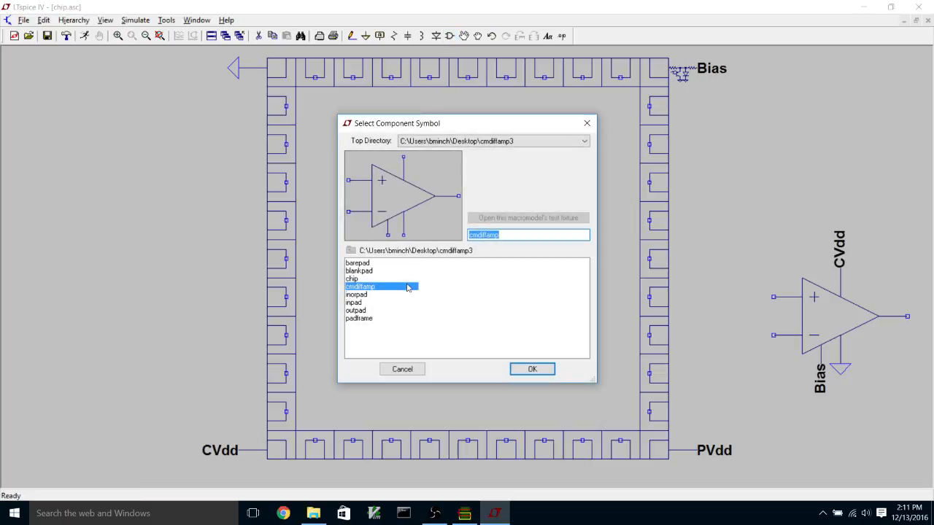
Attach inpad symbols to the op-amp's plus and minus inputs and a pad to its output.
click(356, 302)
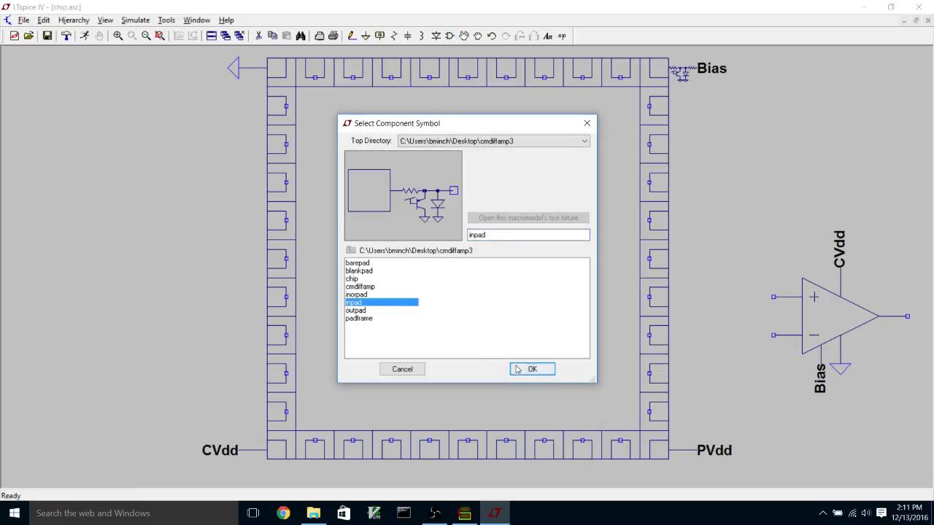
click(531, 368)
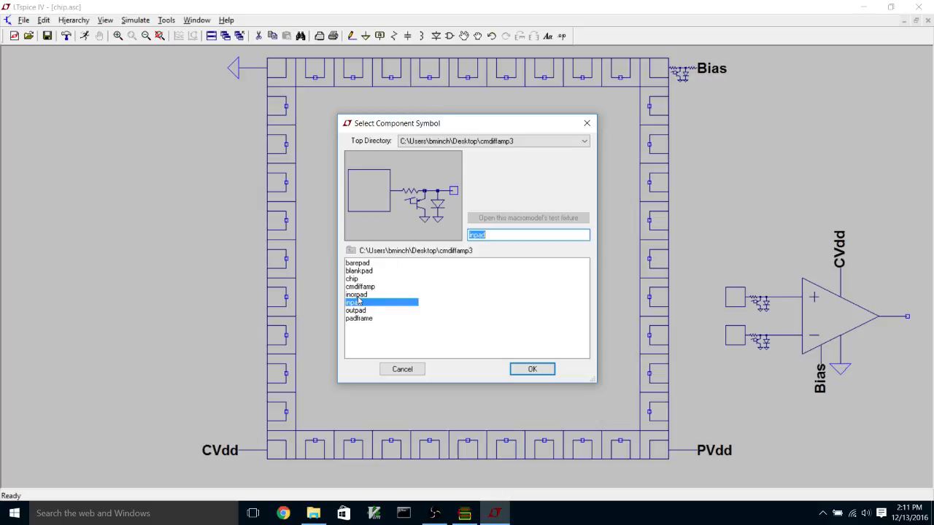
click(531, 367)
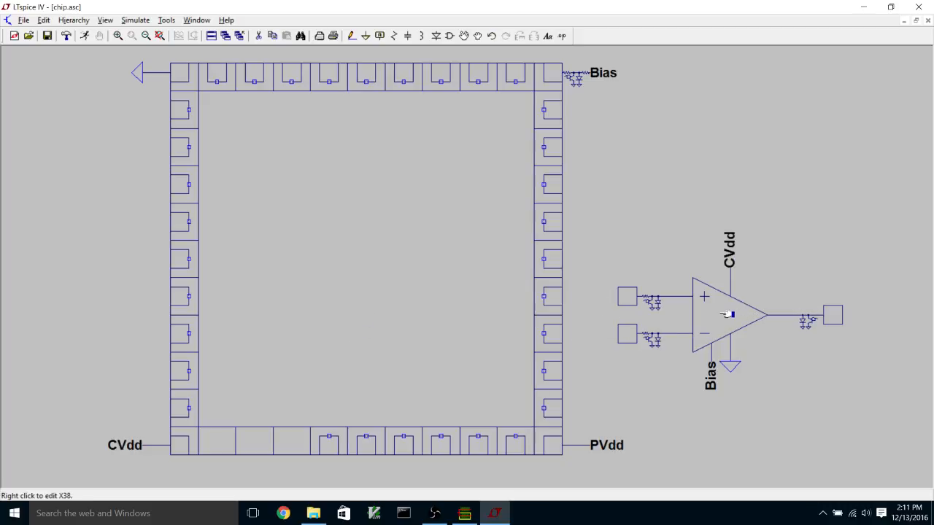
mouse_move(677, 312)
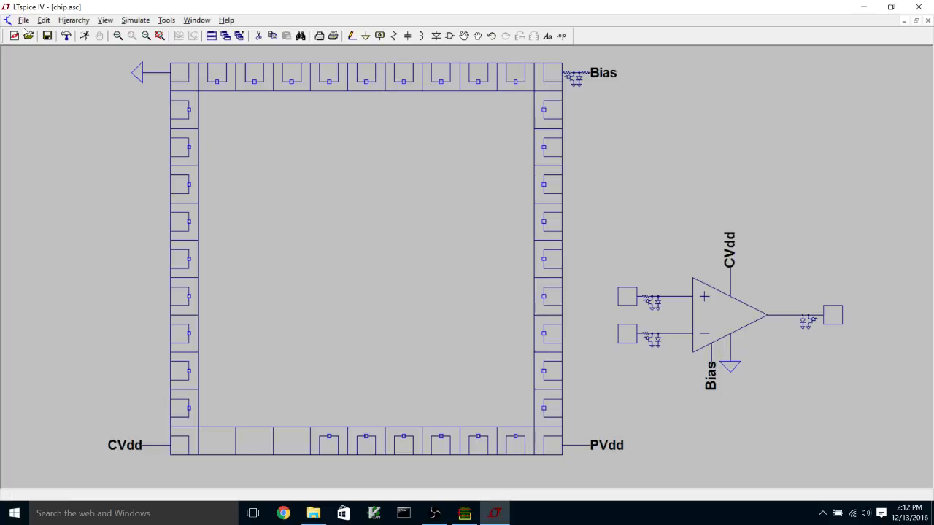
mouse_move(42, 70)
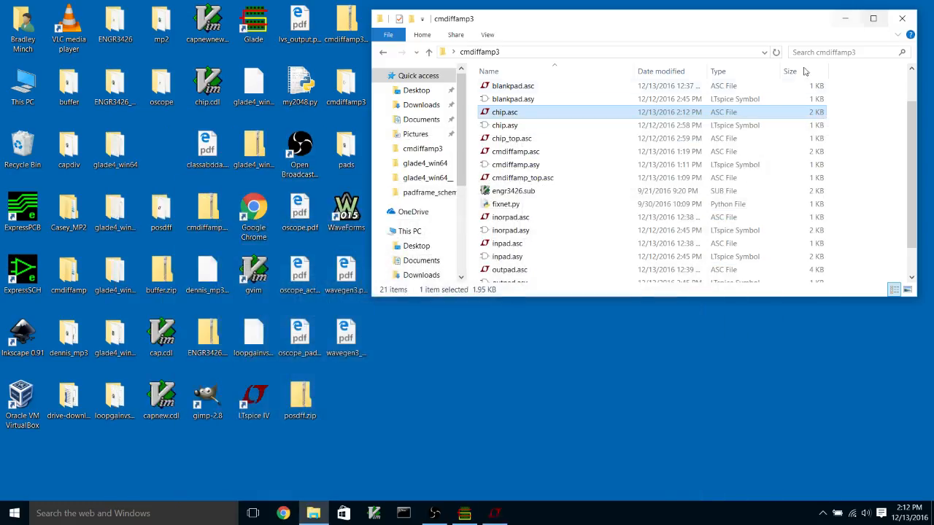
Bring up chip_top.asc with the chip block wired to Bias and CVdd.
click(511, 137)
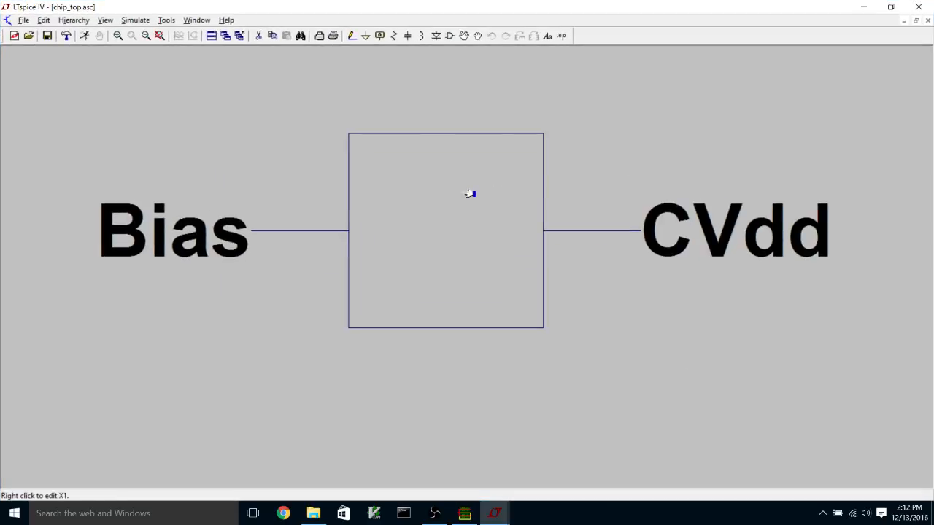
mouse_move(409, 233)
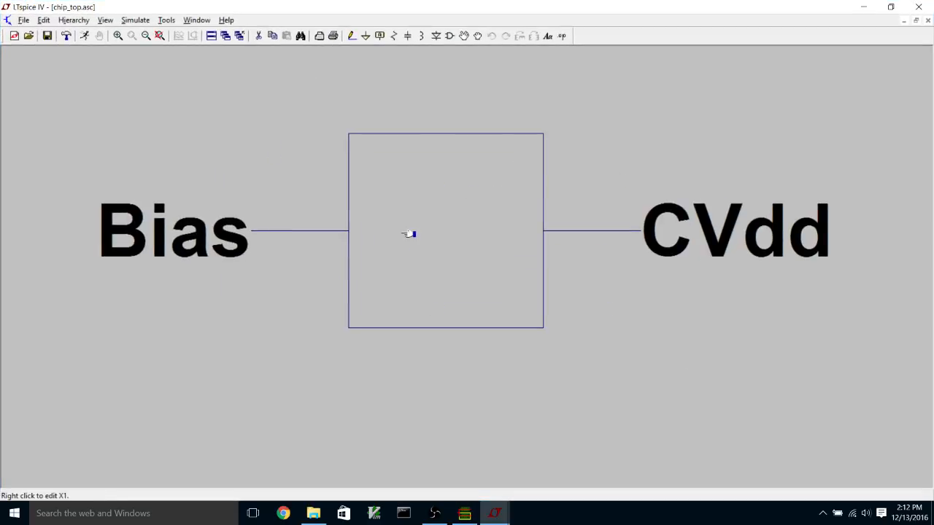
mouse_move(152, 110)
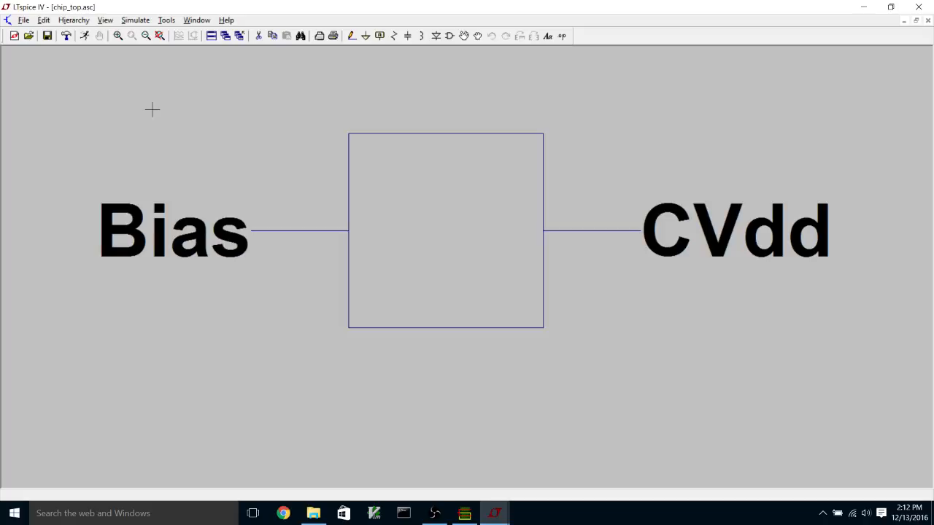
mouse_move(155, 108)
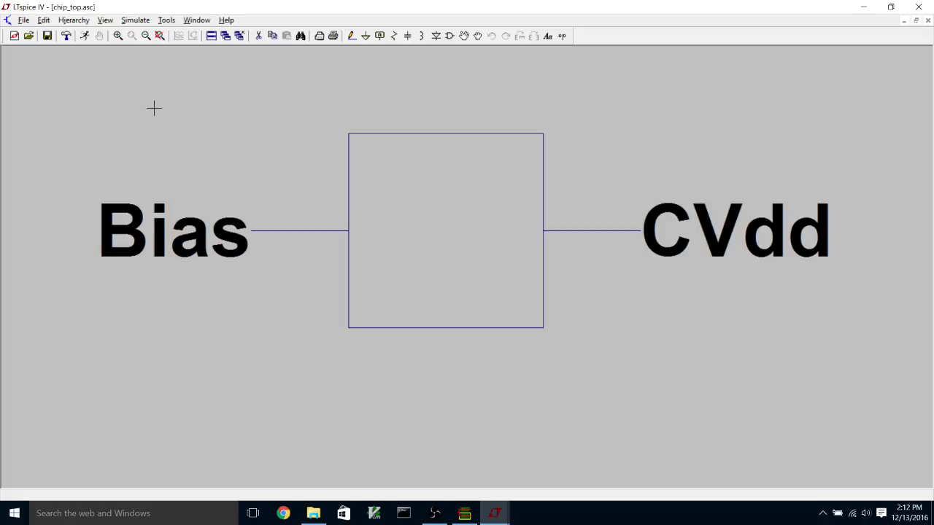
mouse_move(137, 47)
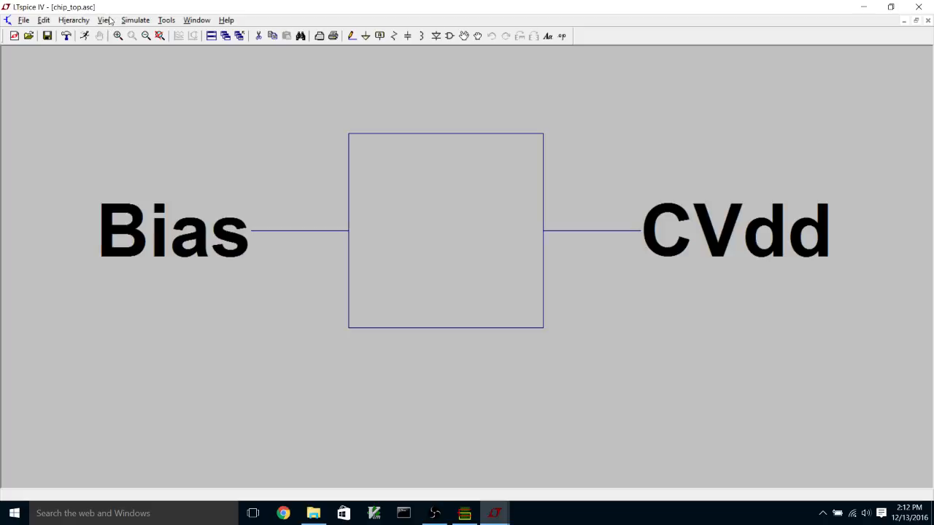
click(105, 20)
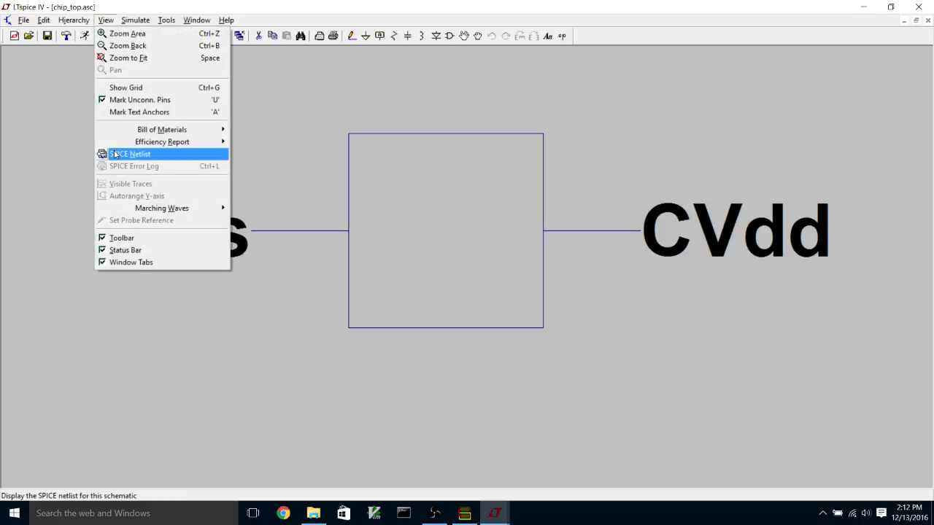
Produce the chip_top SPICE netlist via View > SPICE Netlist, scroll its subcircuits, then dismiss it.
click(129, 153)
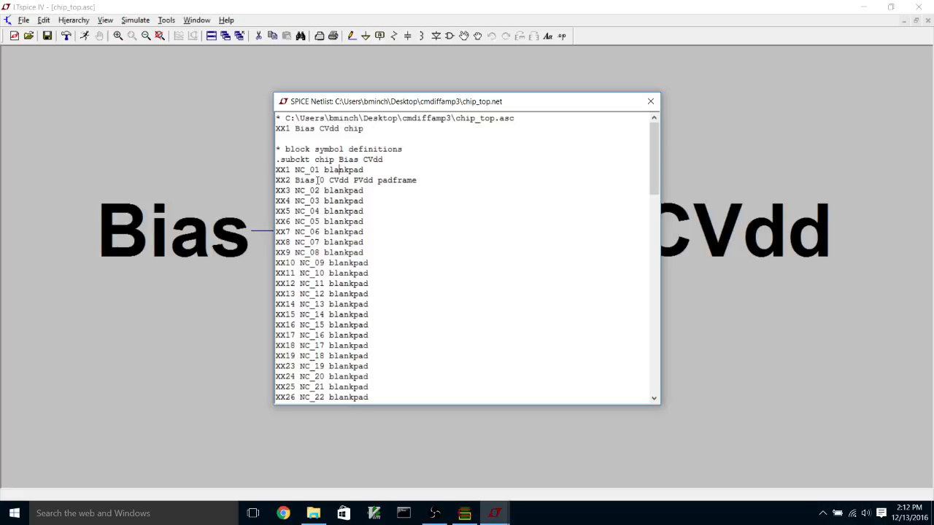
scroll(down, 3)
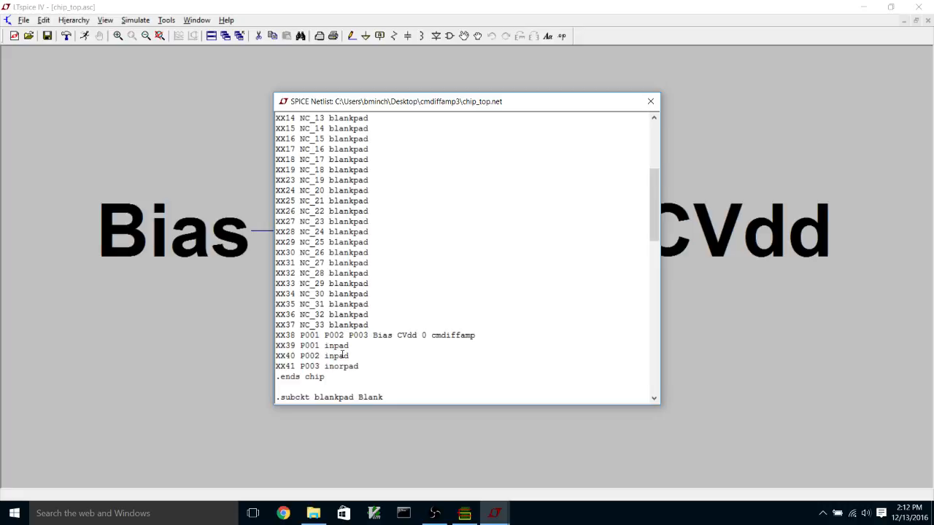
scroll(down, 3)
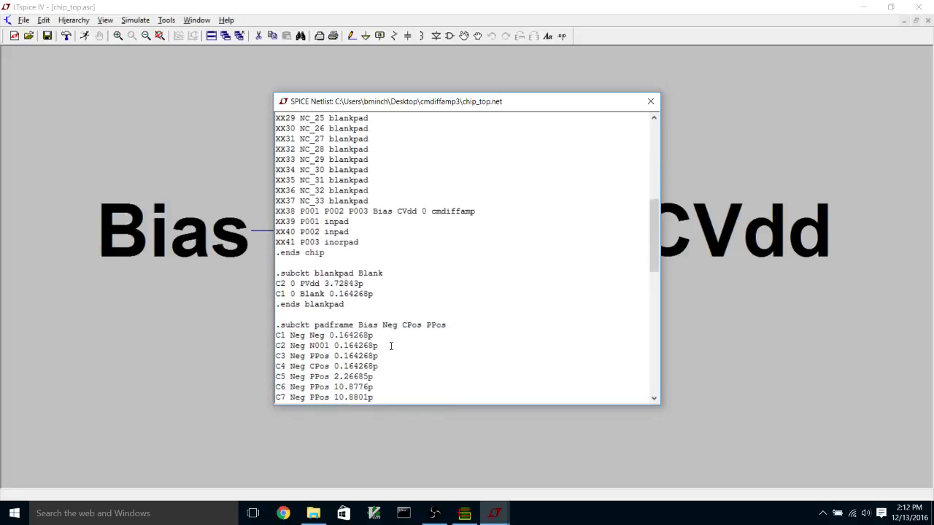
scroll(down, 3)
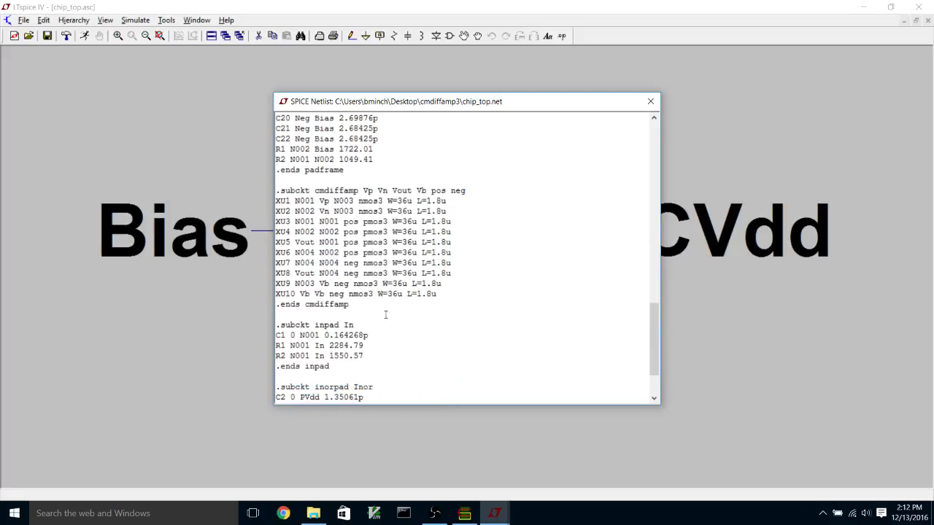
scroll(down, 3)
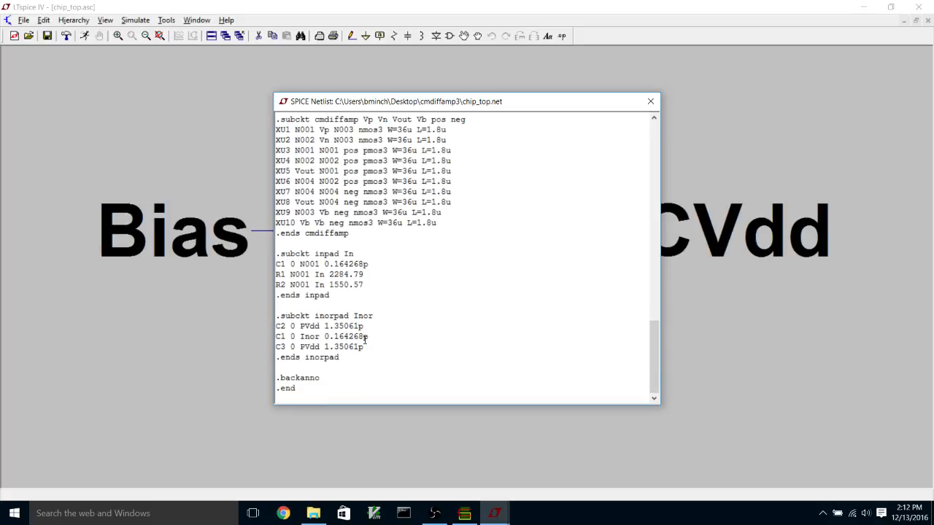
scroll(down, 3)
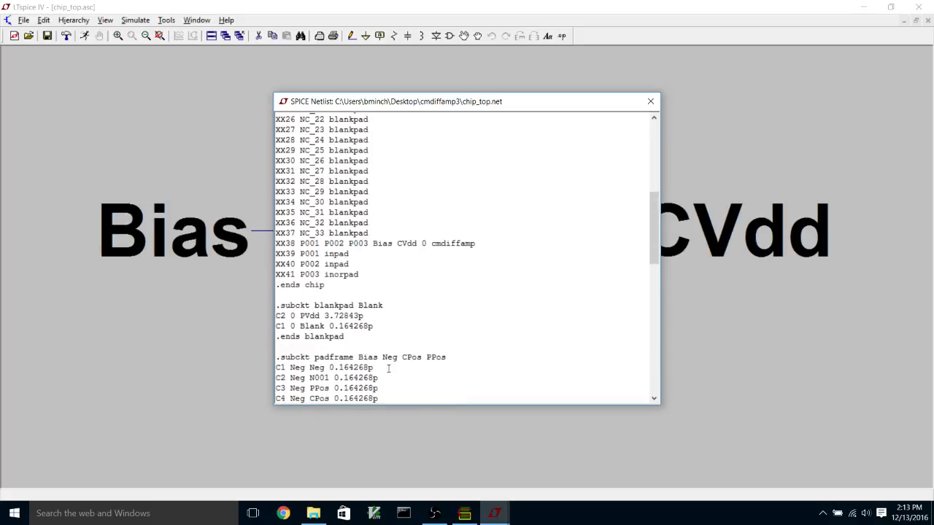
scroll(down, 3)
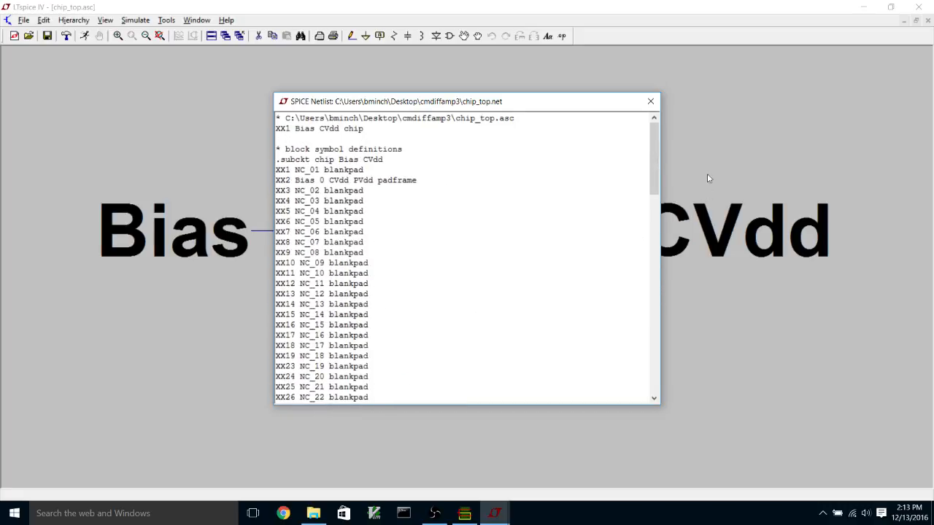
click(649, 101)
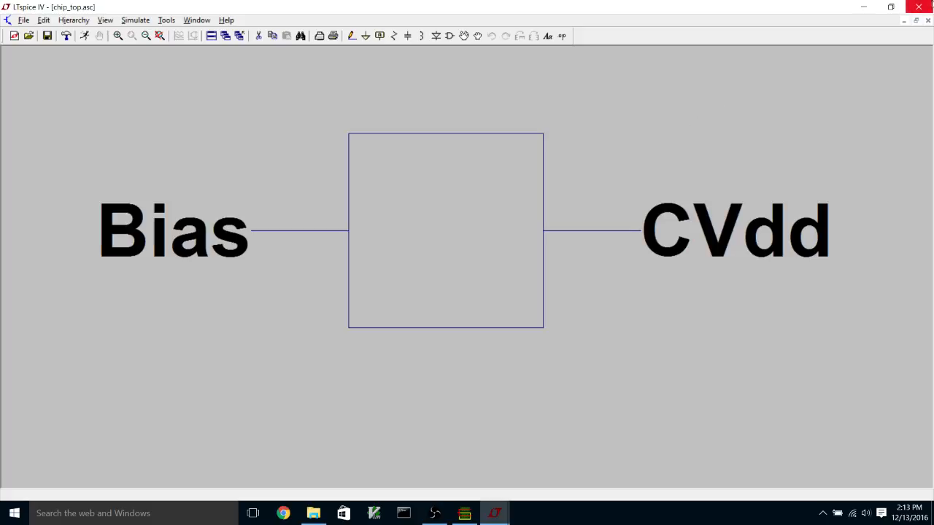
Quit LTspice and insert '.global 0' on line 2 of chip_top.net in GVIM.
click(922, 8)
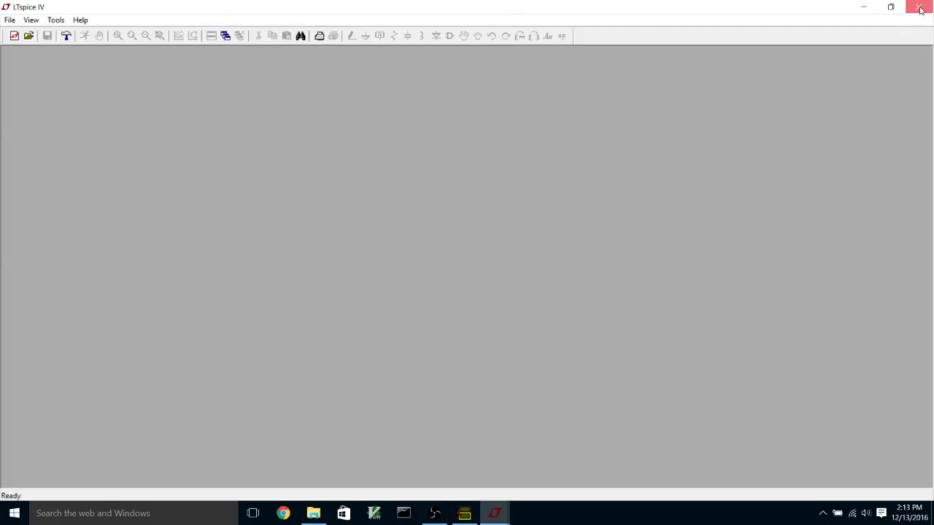
click(919, 9)
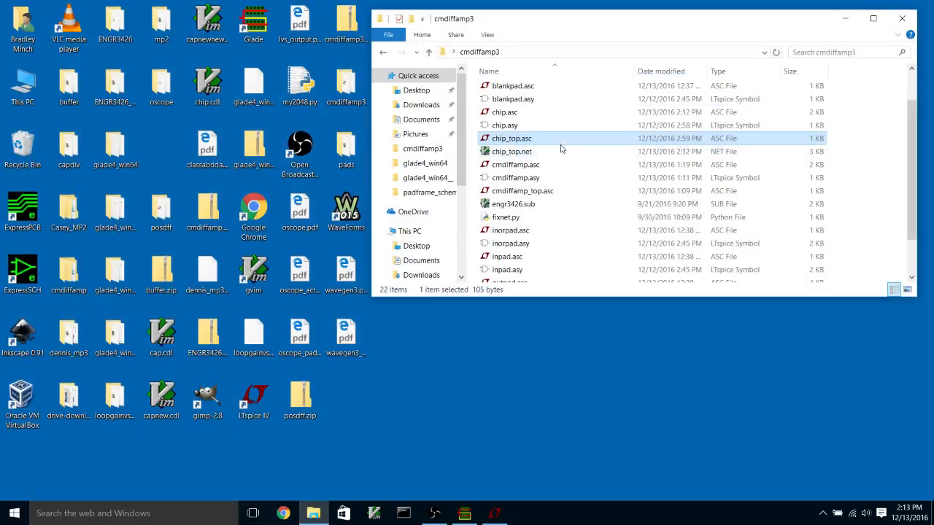
mouse_move(511, 150)
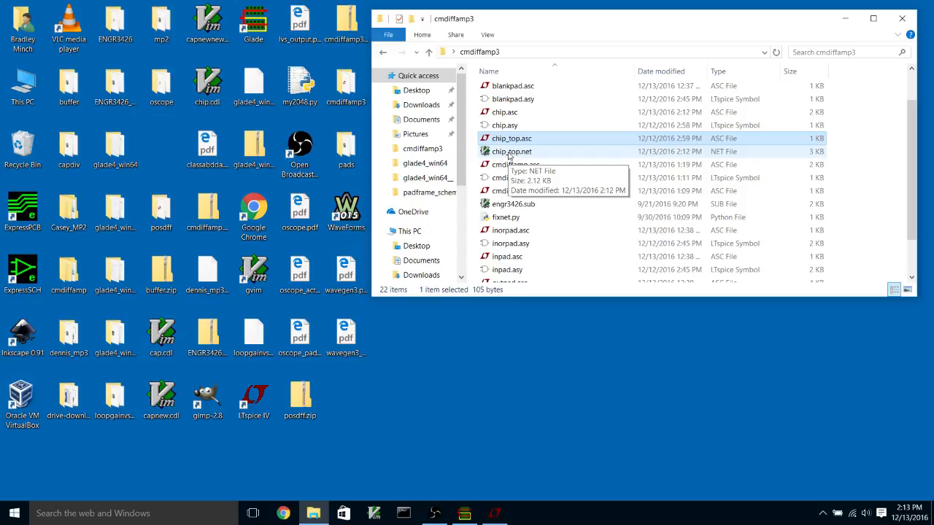
double_click(511, 151)
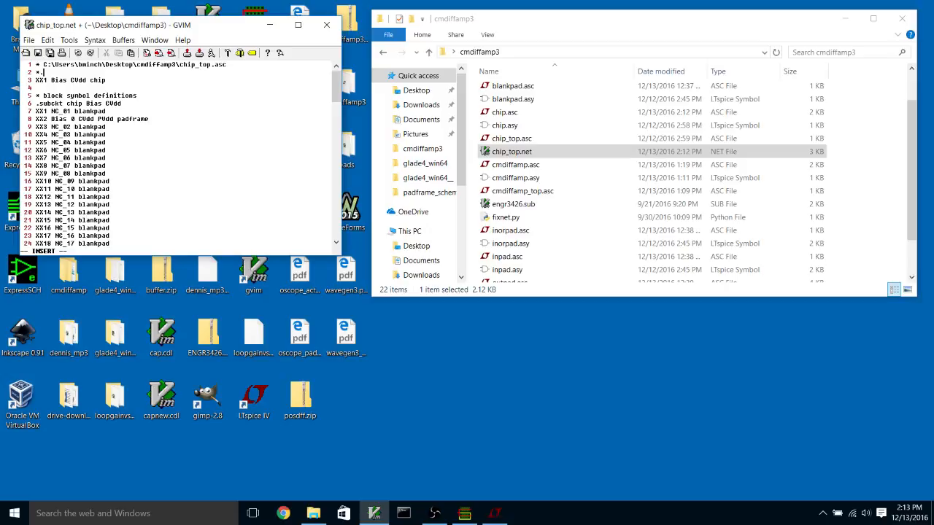
text(.global)
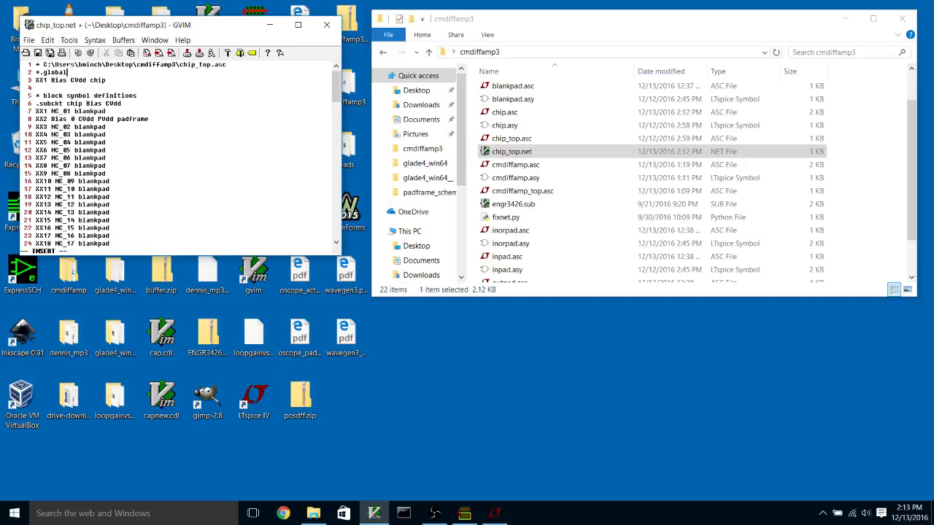
text(0)
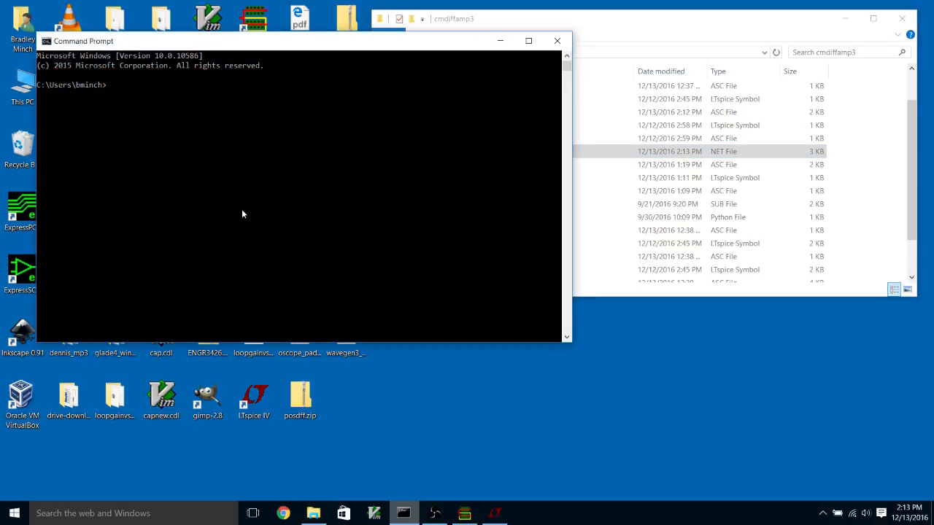
Change directory to Desktop\cmdiffamp3 in the Command Prompt.
text(cd Deskr)
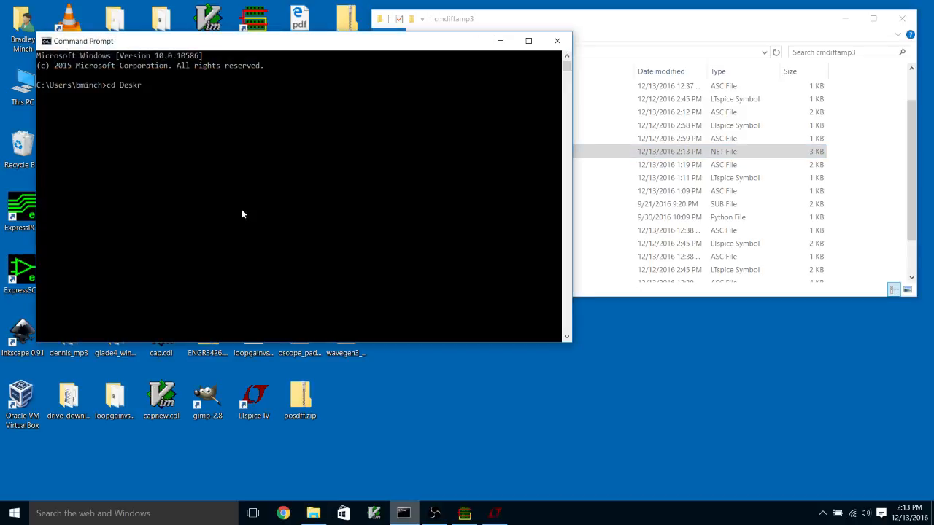
text(top)
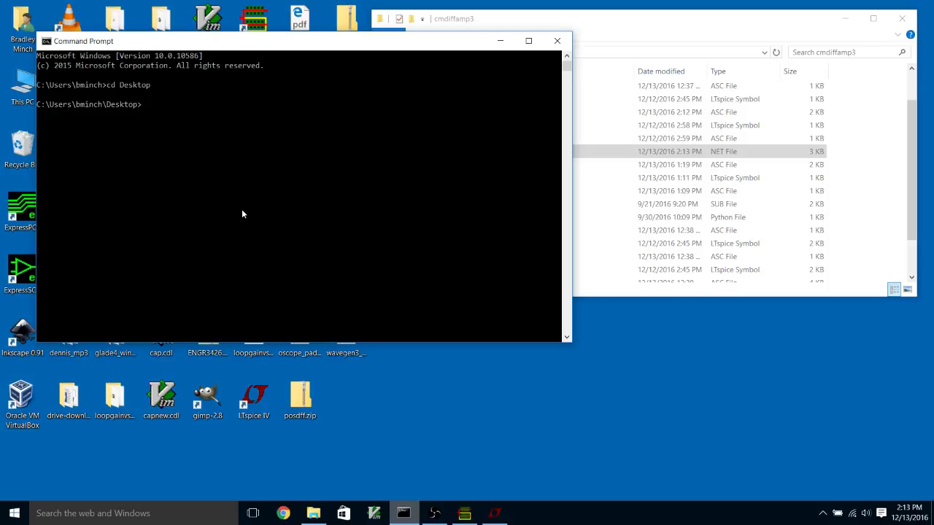
text(cd)
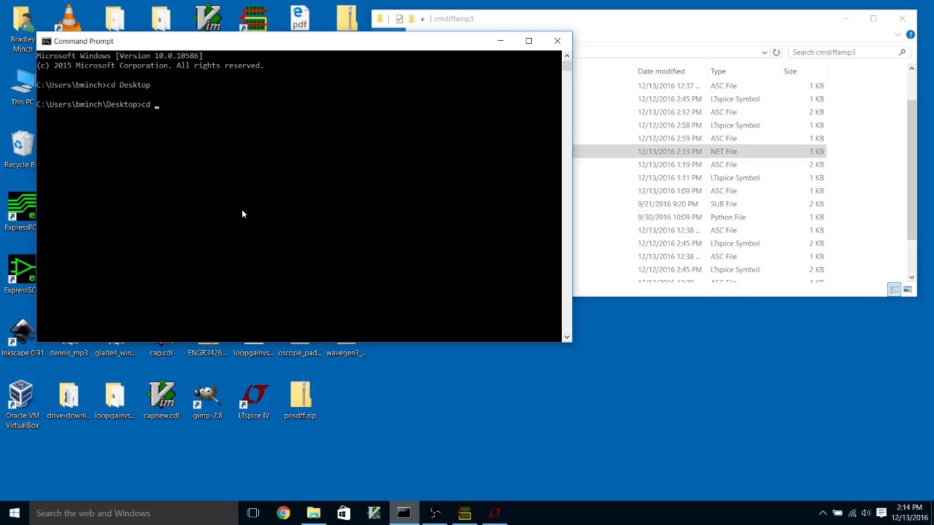
text(cmdiffamp3)
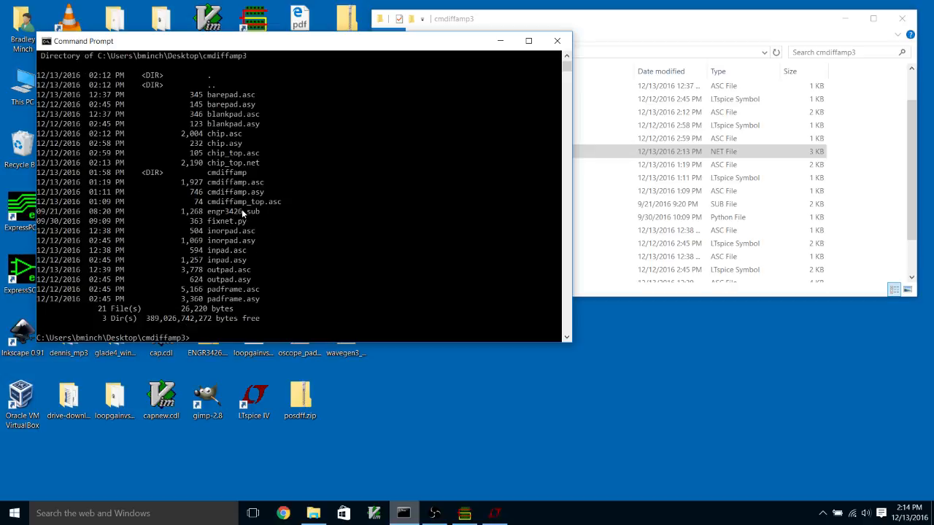
Run 'python fixnet.py chip_top.net chip_top_fixed.net' to produce the corrected netlist.
text(python fixnet.py)
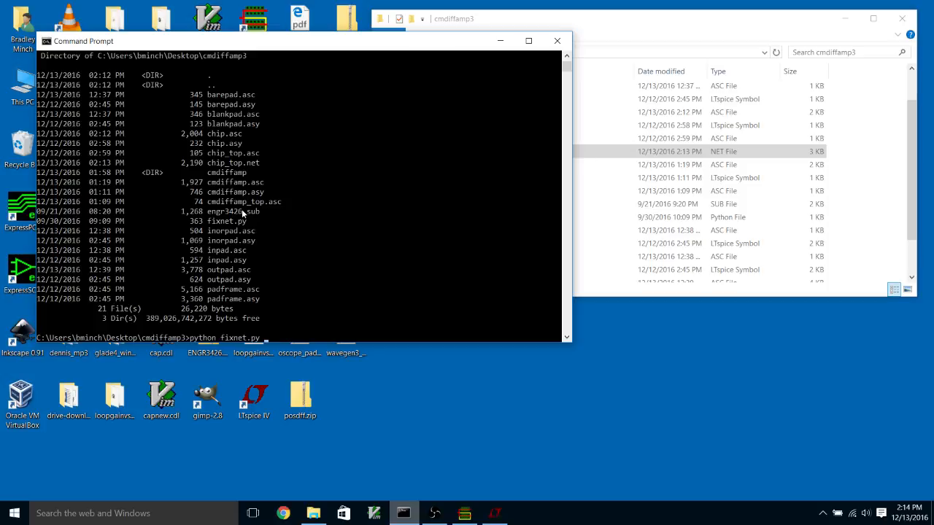
text(chio)
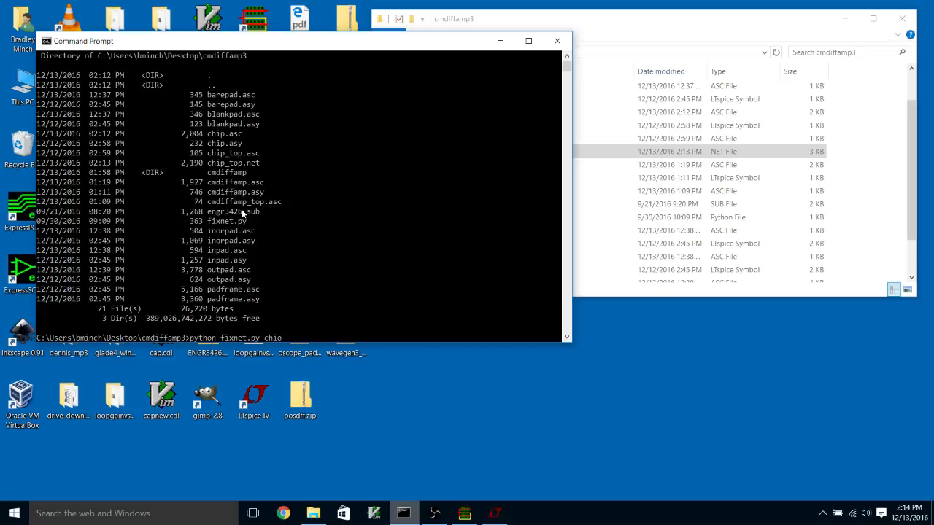
text(o)
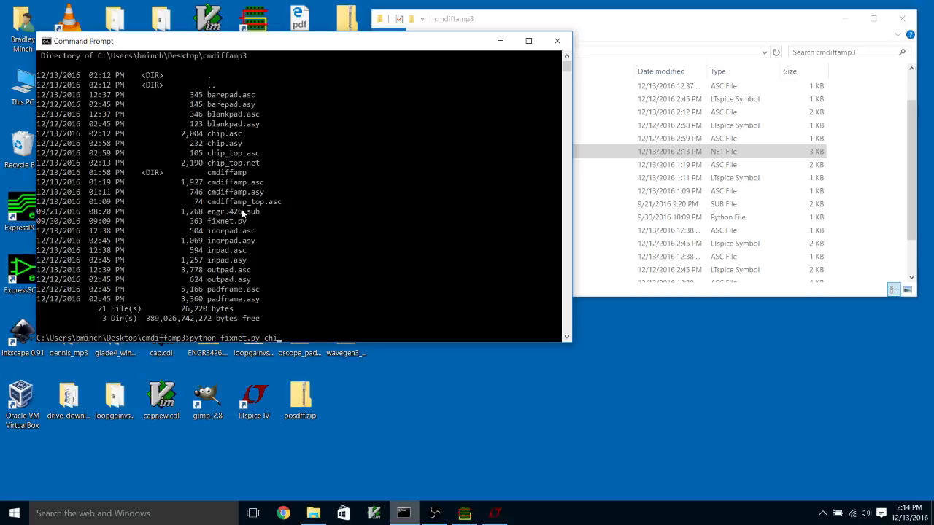
text(p_top.)
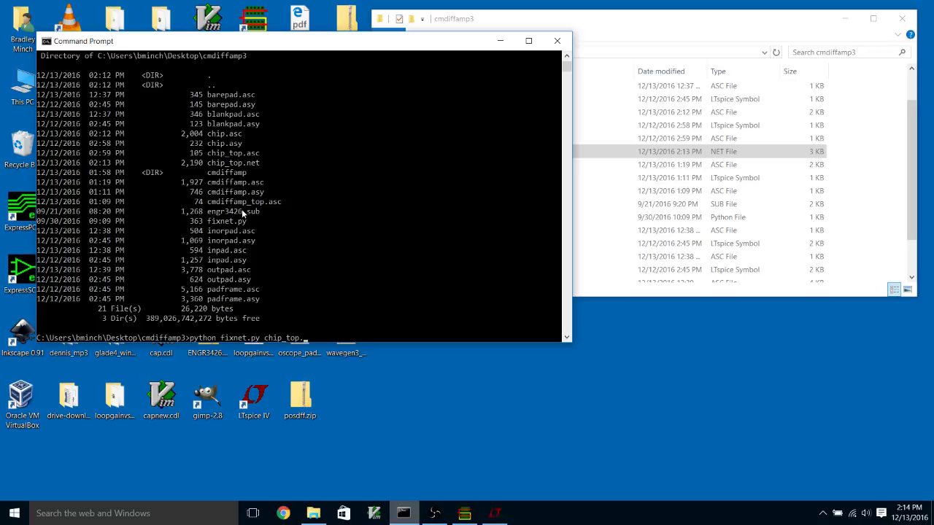
text(net)
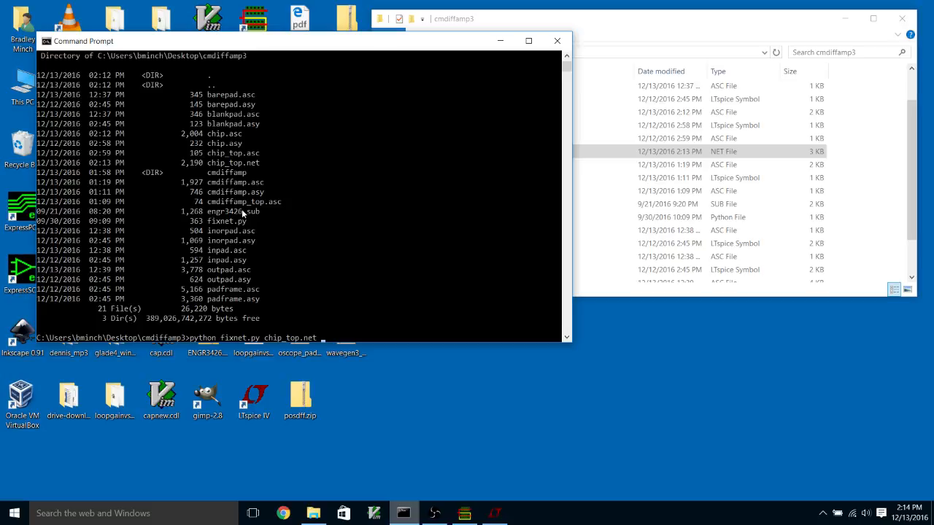
text(chip_top.)
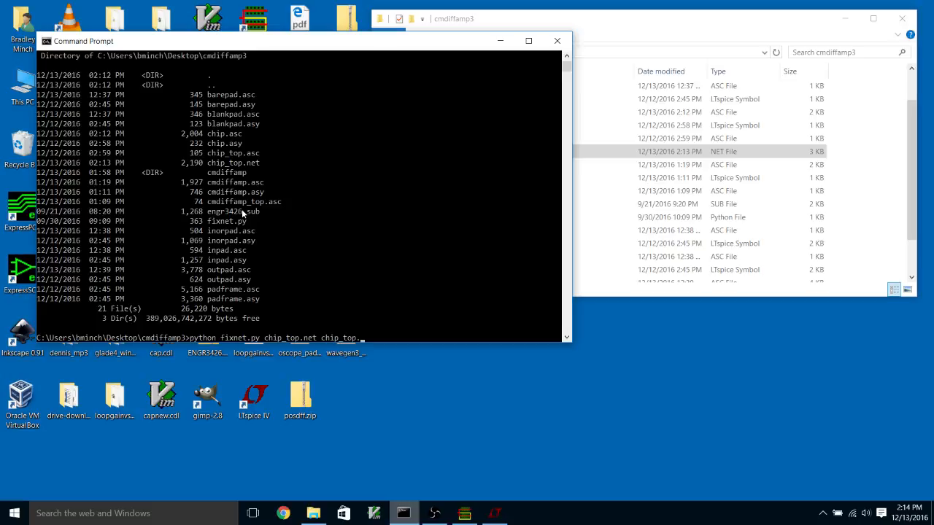
text(_fix)
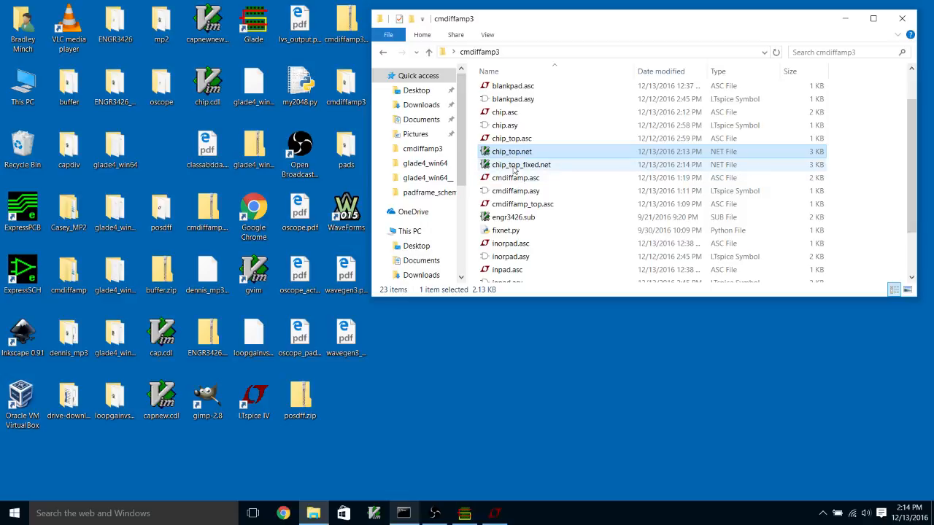
double_click(521, 163)
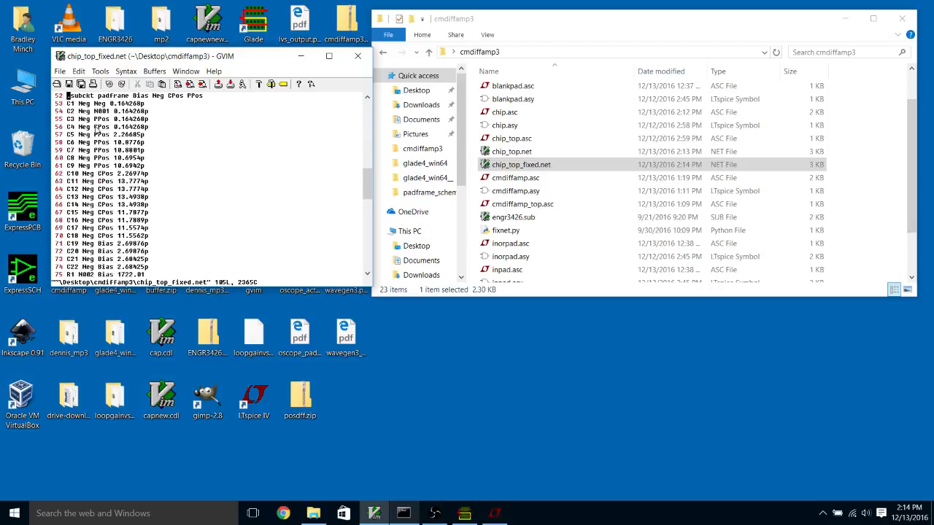
scroll(down, 3)
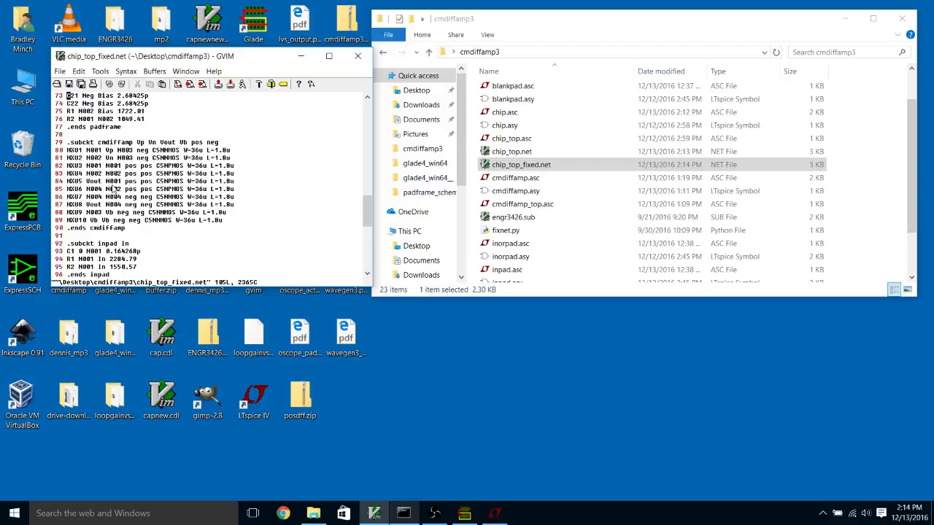
mouse_move(114, 189)
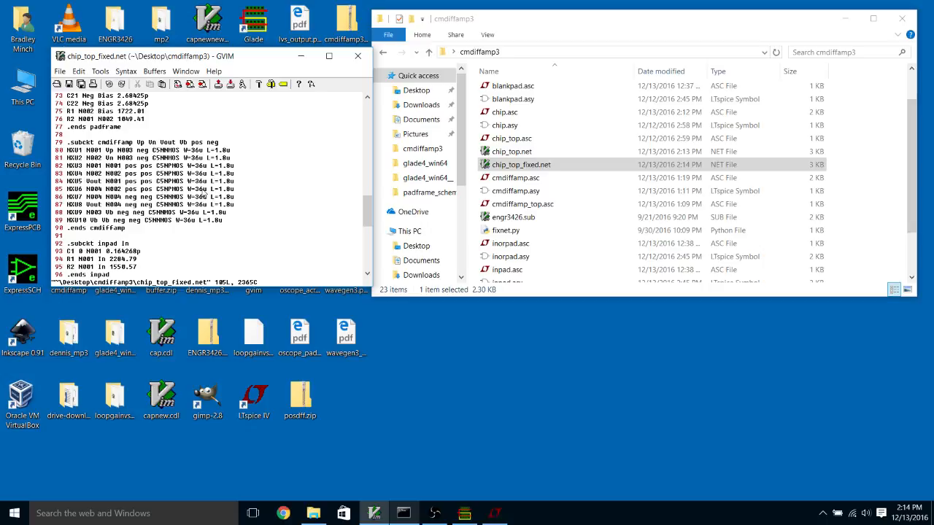
mouse_move(210, 173)
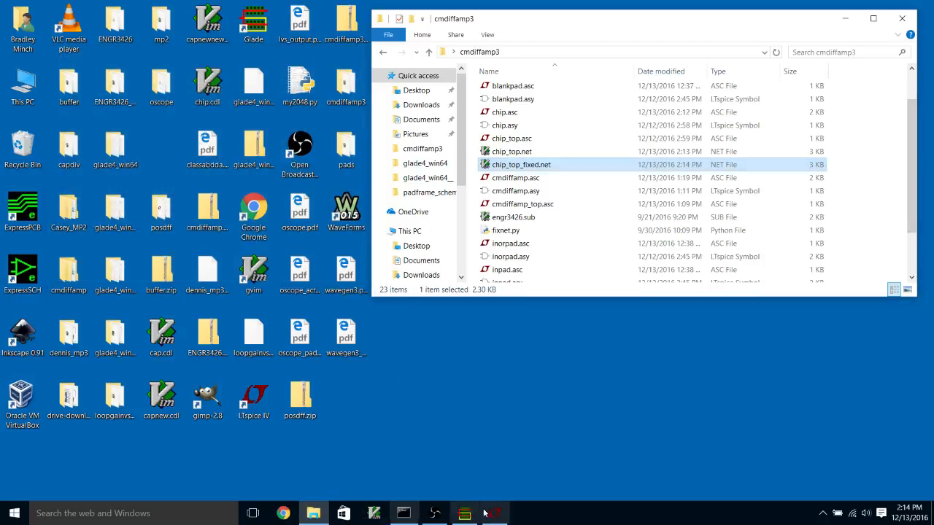
Run LPE extraction on the cmdiffamp chip layout with CSN_EXT_LVS.py as the rules file.
click(464, 514)
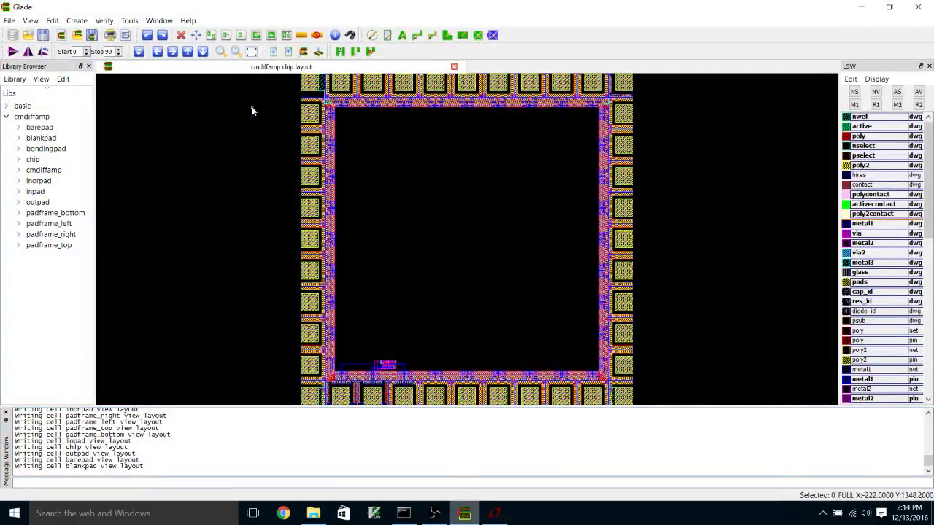
mouse_move(251, 266)
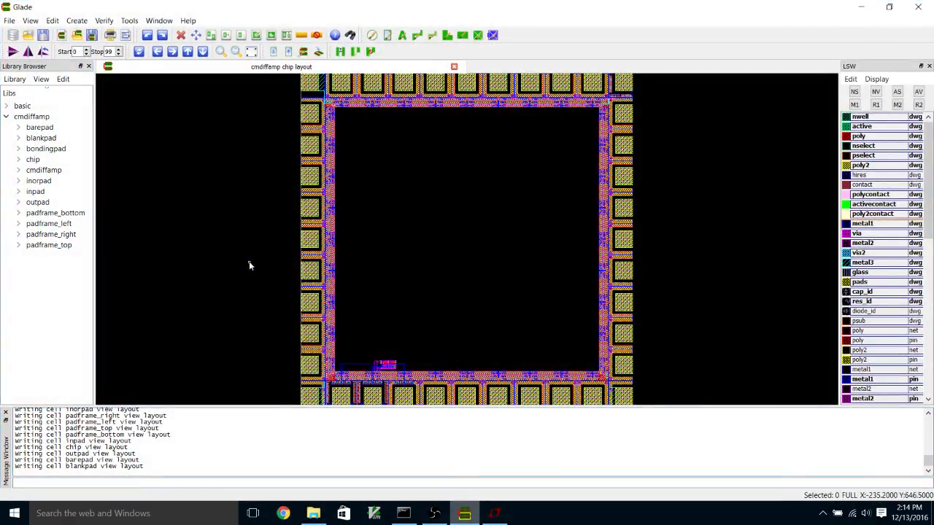
click(17, 159)
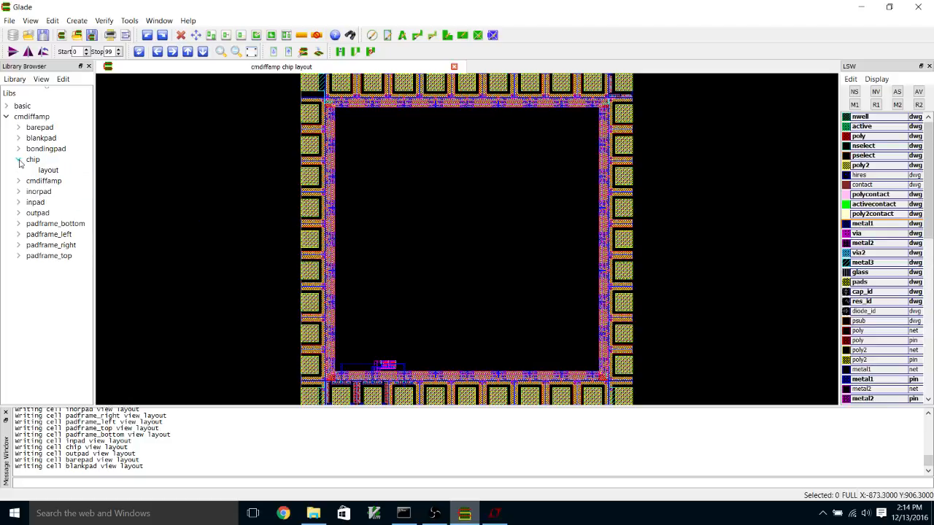
click(104, 20)
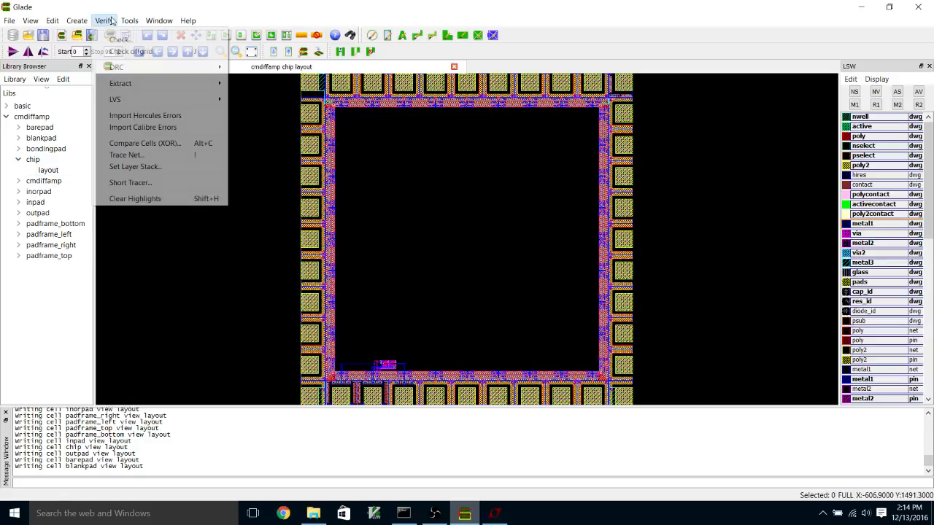
mouse_move(119, 83)
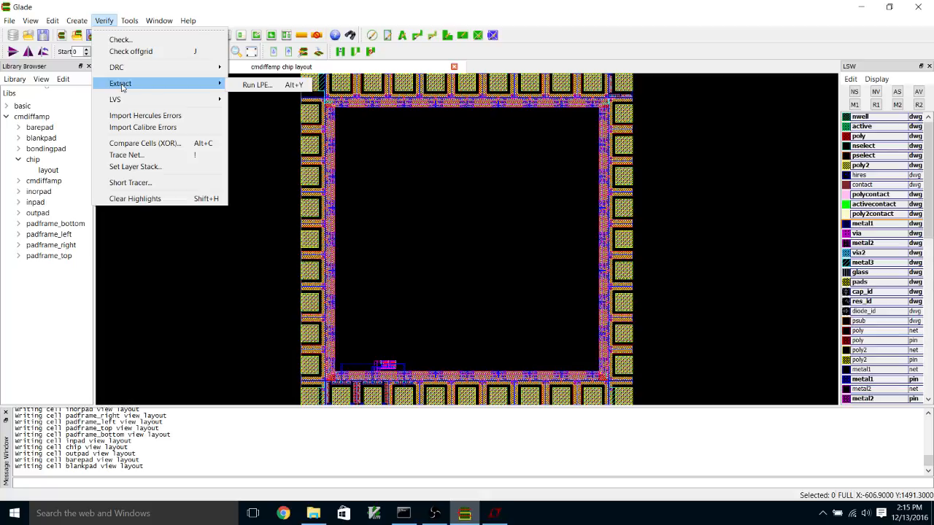
click(257, 84)
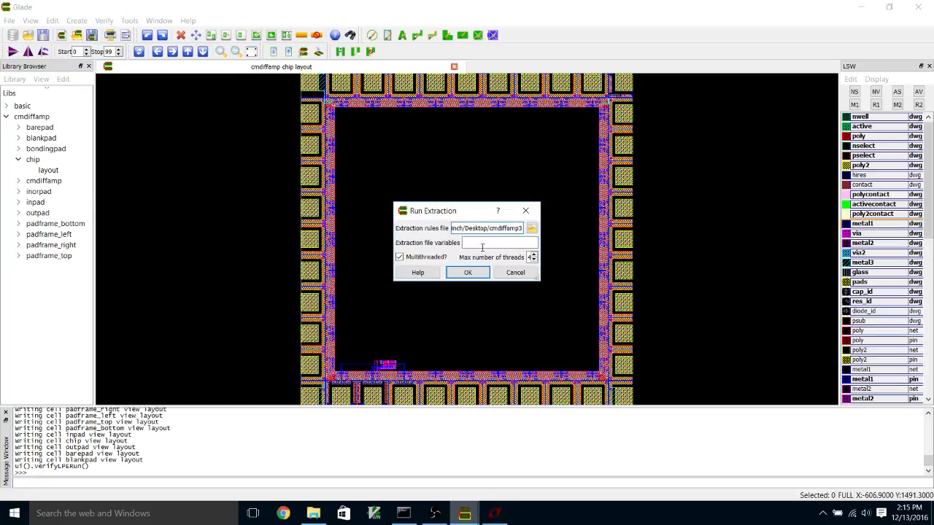
click(531, 228)
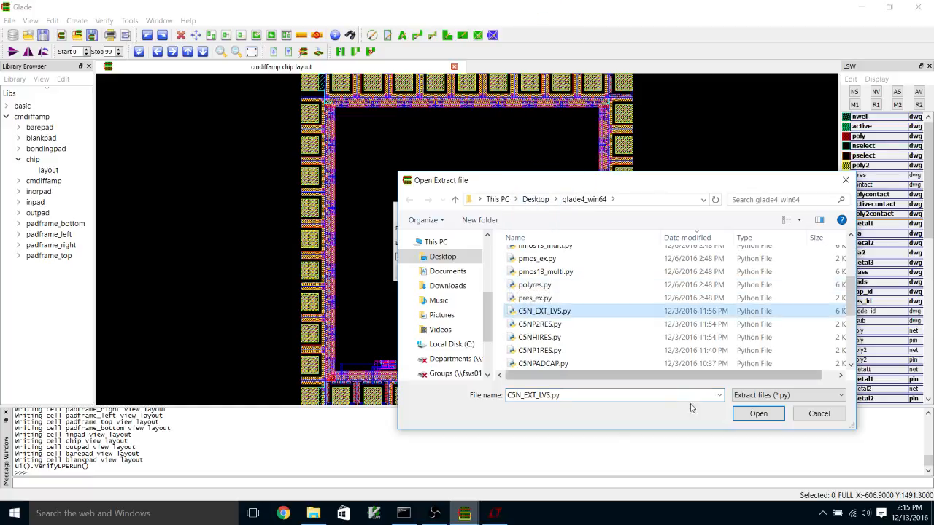
click(759, 414)
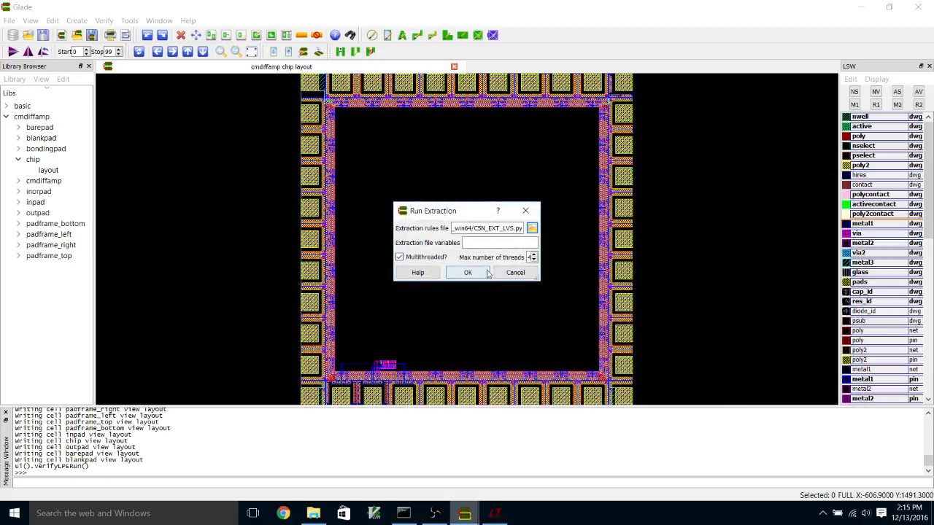
click(467, 273)
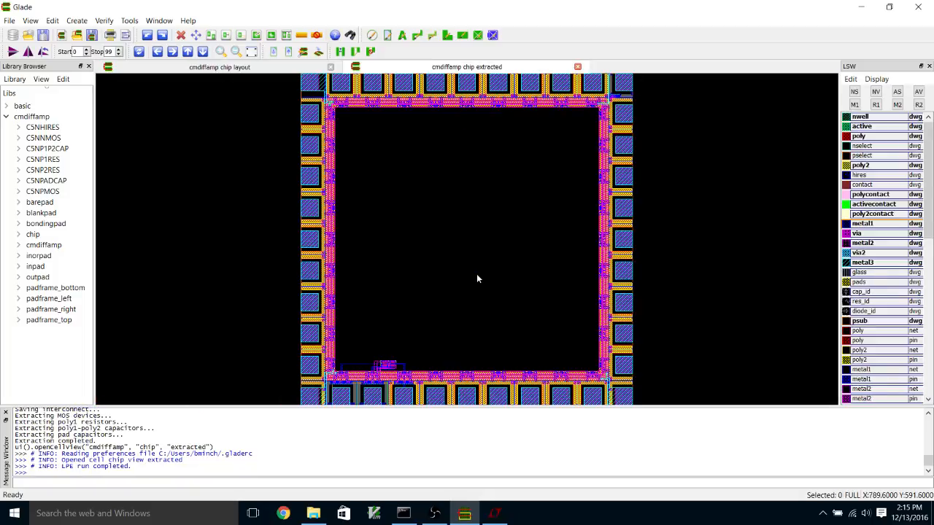
mouse_move(257, 120)
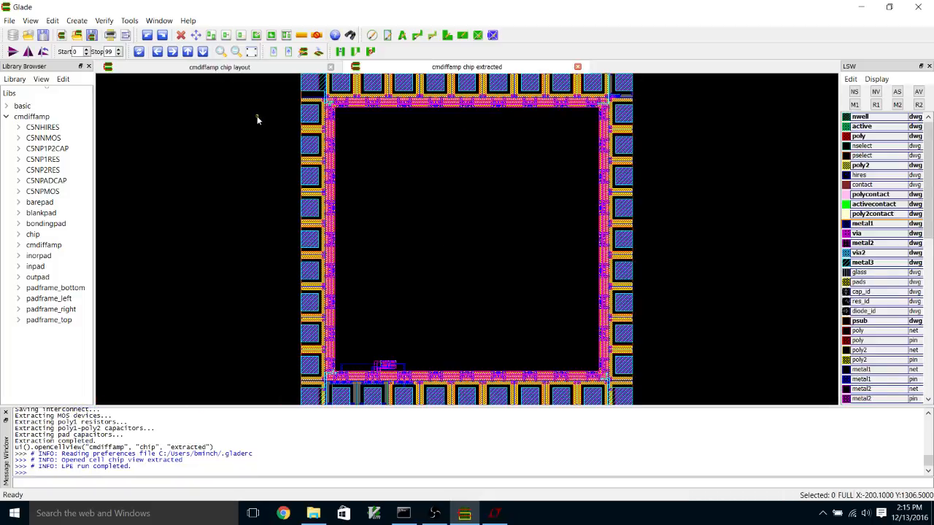
Start an LVS run and browse to cmdiffamp3/chip_top_fixed.net as the CDL netlist.
click(104, 21)
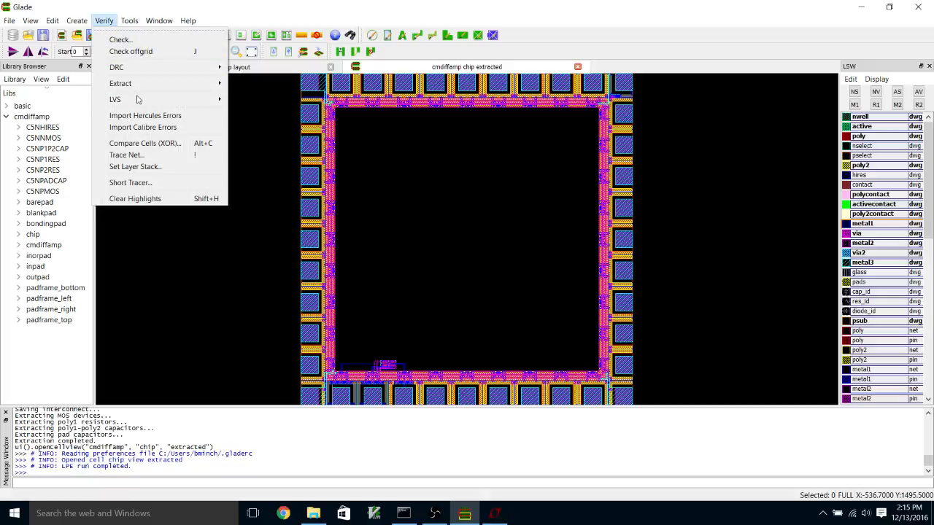
click(114, 99)
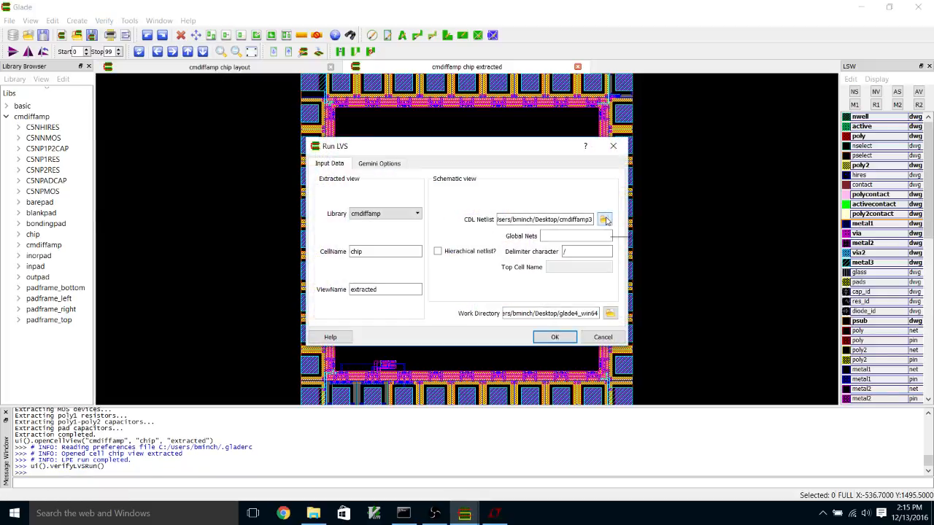
click(604, 219)
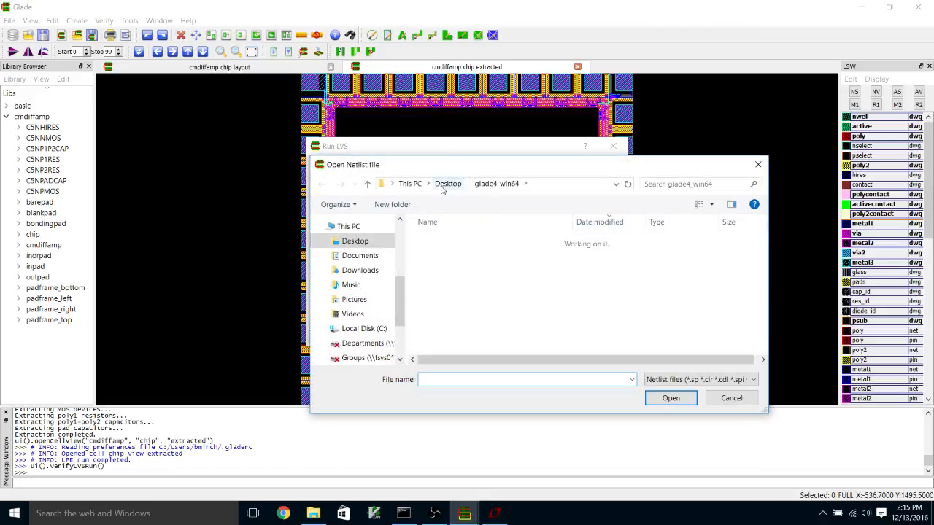
click(447, 184)
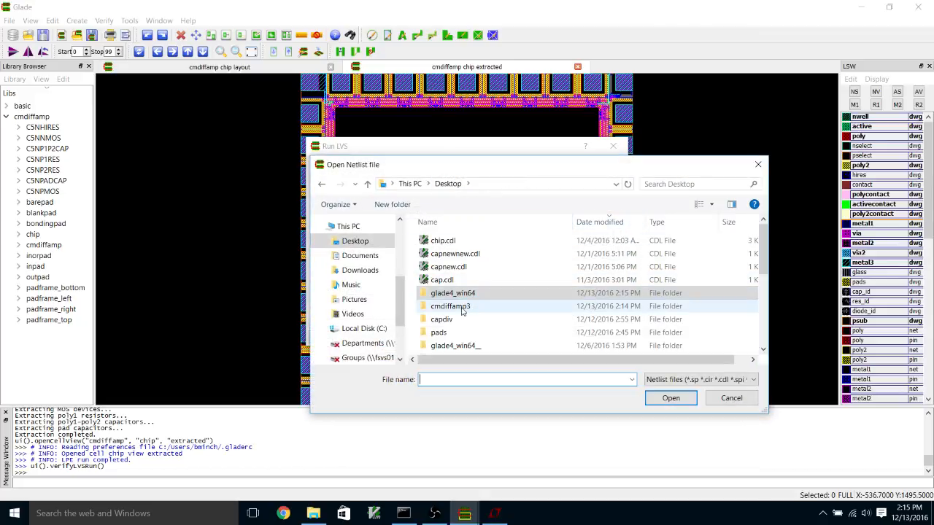
double_click(449, 306)
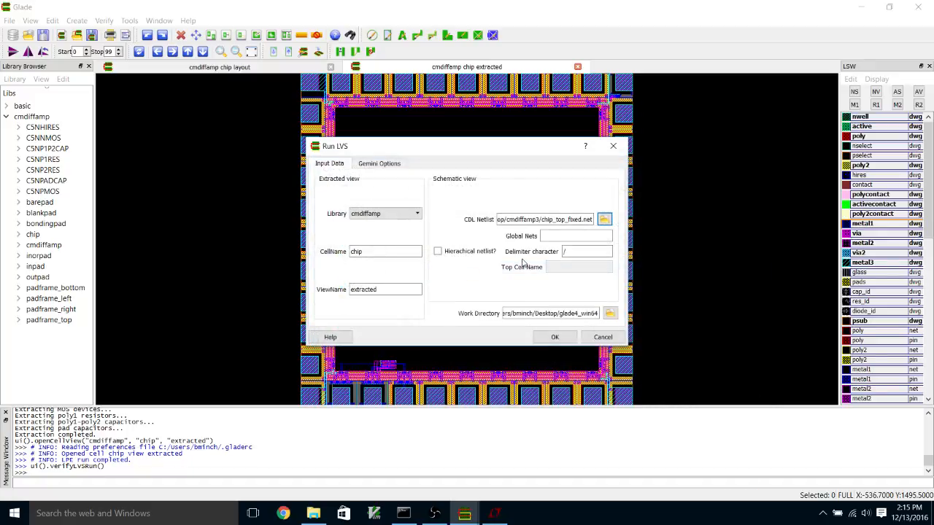
Mark the netlist hierarchical, top cell chip, work directory cmdiffamp3, and launch LVS.
click(438, 251)
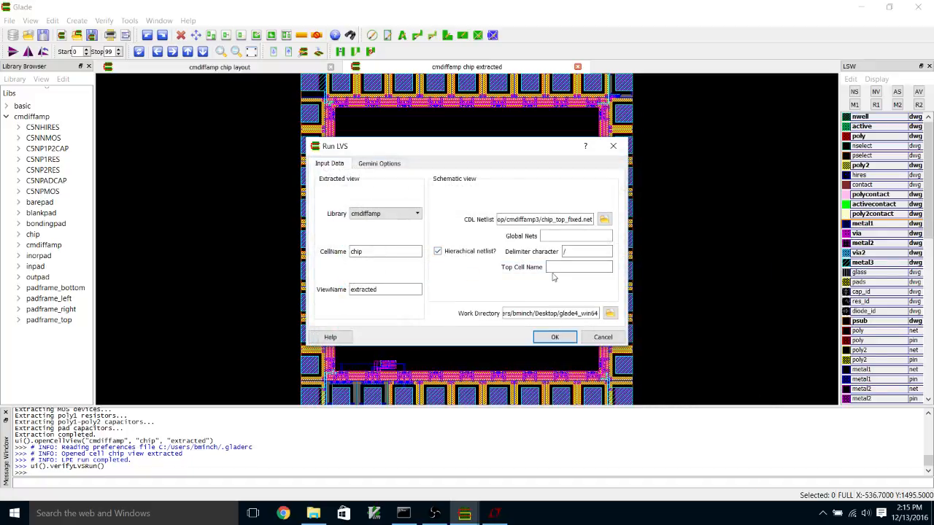
text(chip)
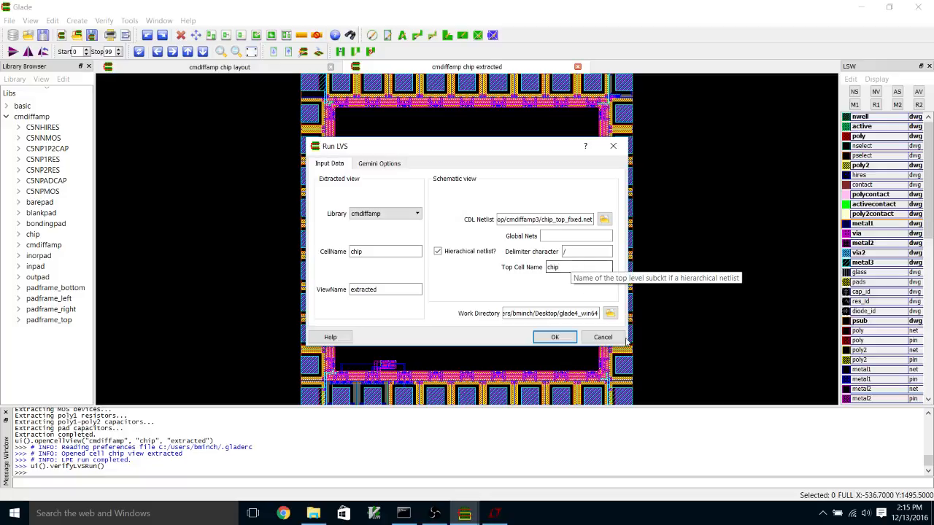
mouse_move(610, 312)
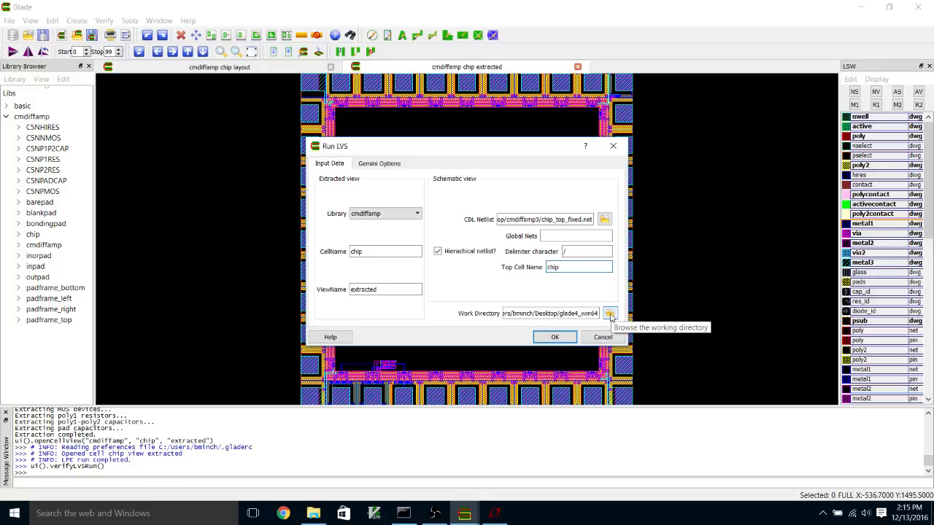
click(610, 313)
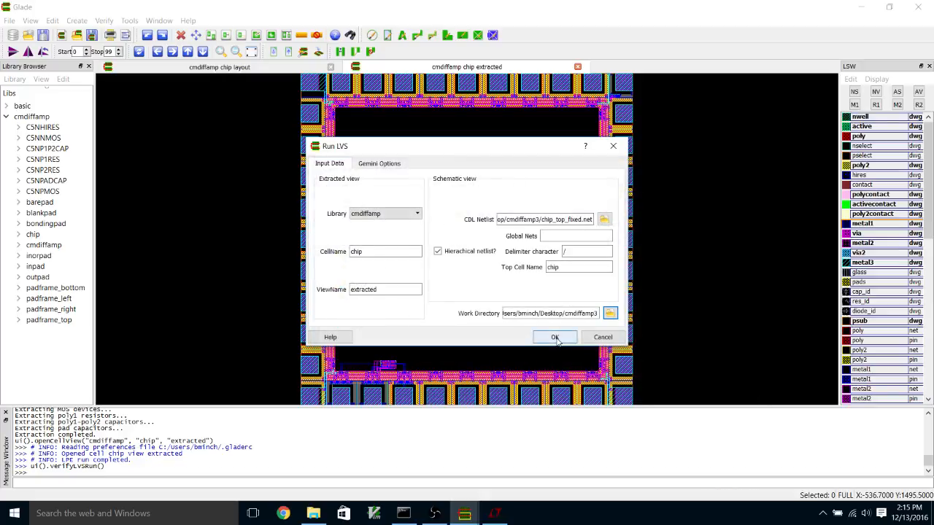
click(555, 337)
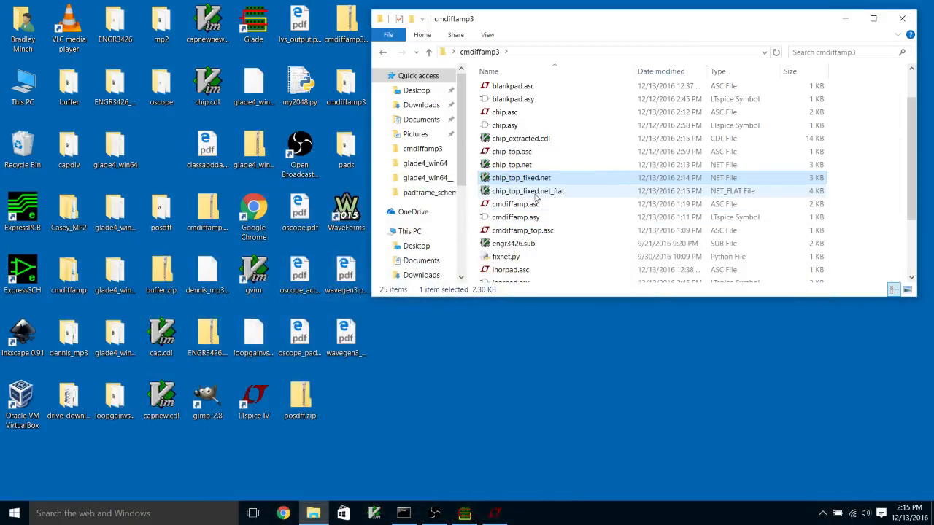
Edit chip_top_fixed.net_flat in GVIM, inserting a .SCALE METER line below the header.
right_click(528, 190)
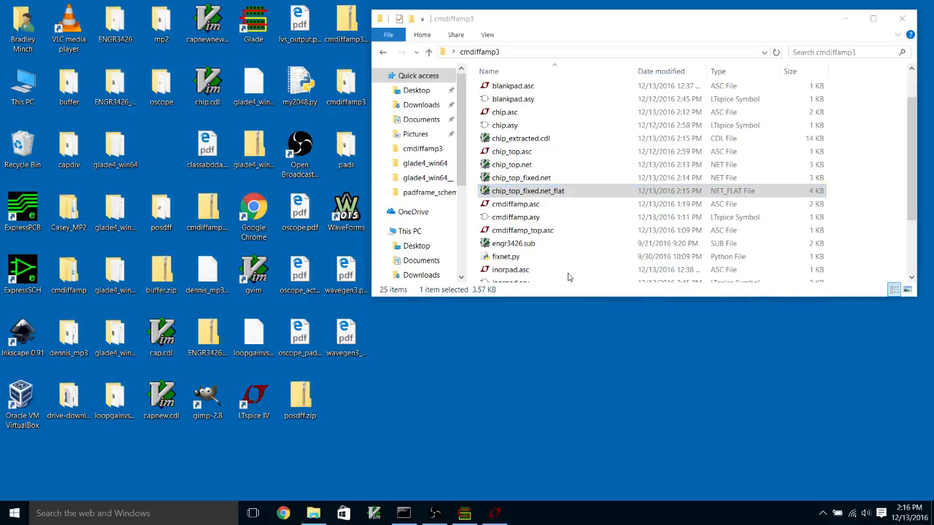
double_click(528, 190)
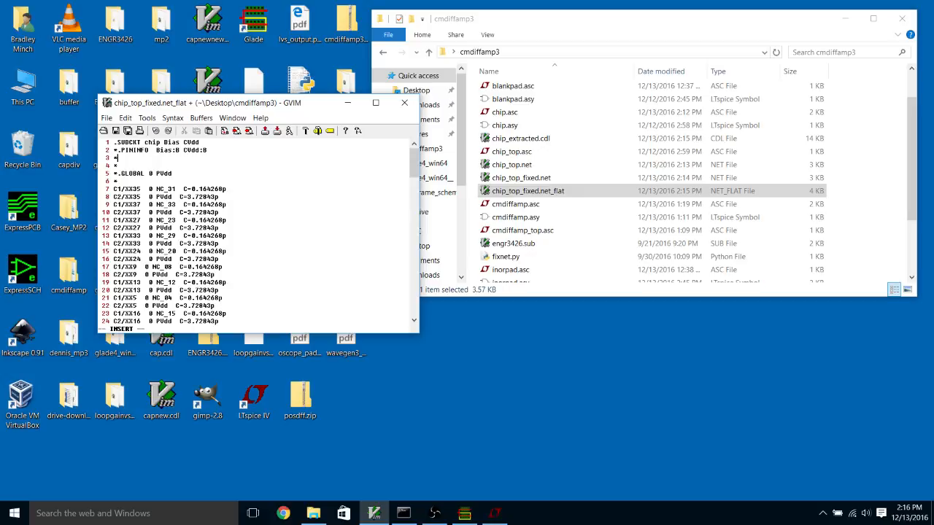
text(.SCALE)
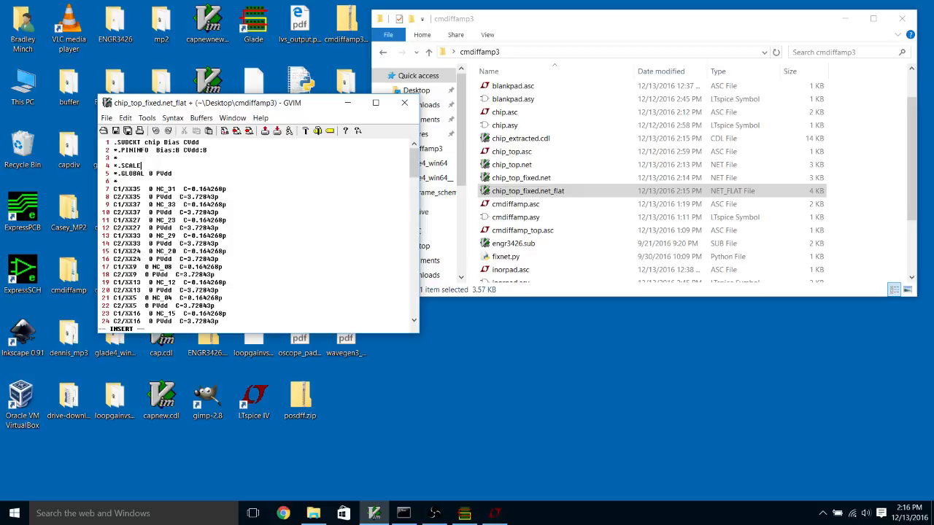
text(METER)
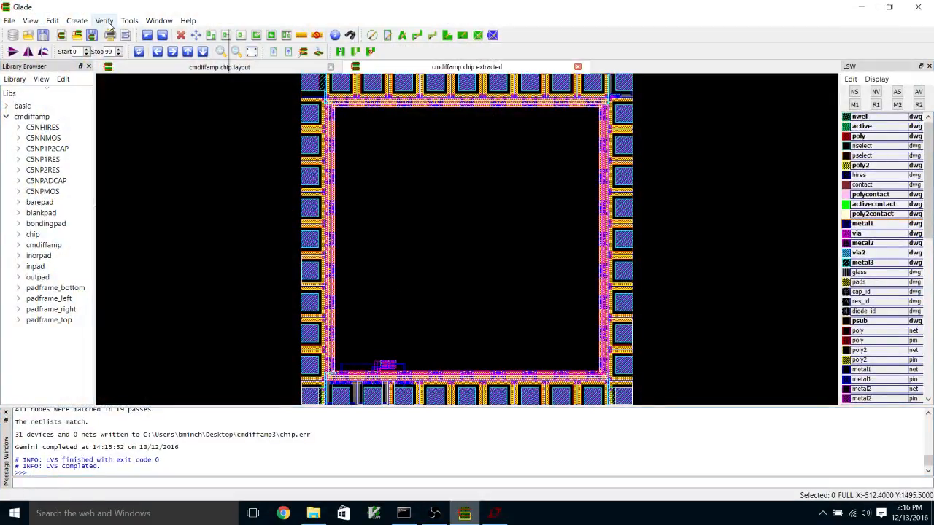
Rerun LVS against chip_top_fixed.net_flat as a non-hierarchical CDL netlist.
click(103, 20)
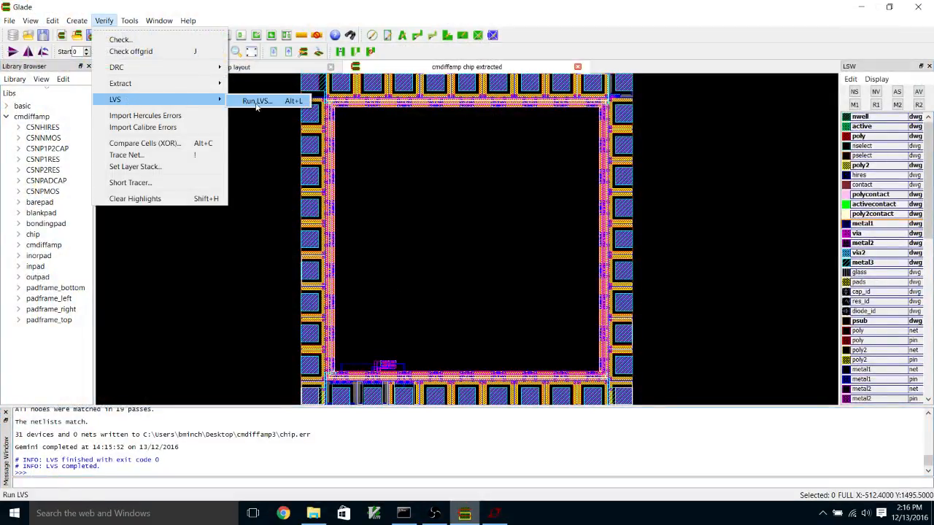
click(257, 101)
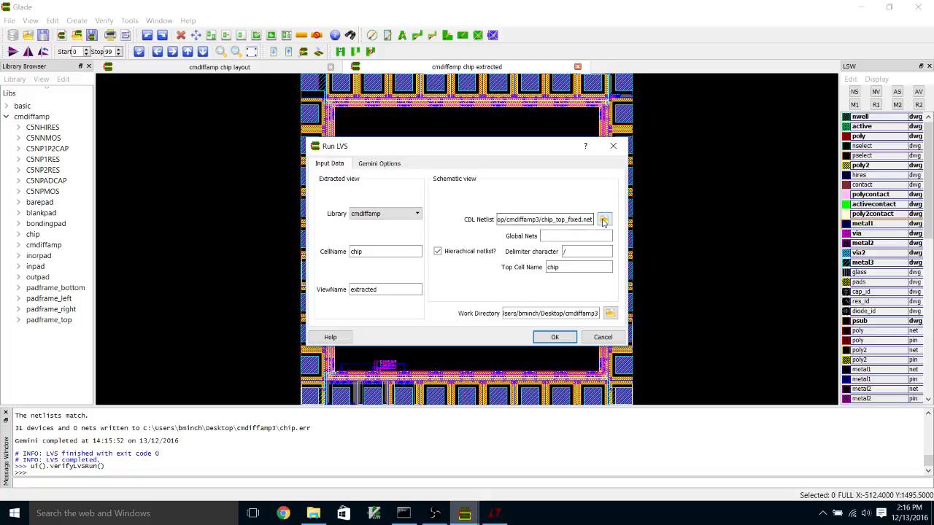
click(604, 219)
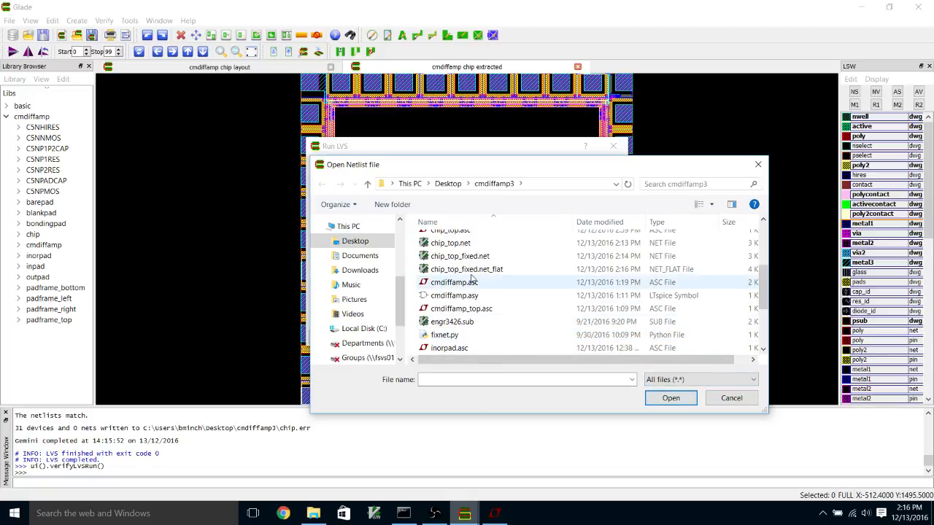
click(467, 268)
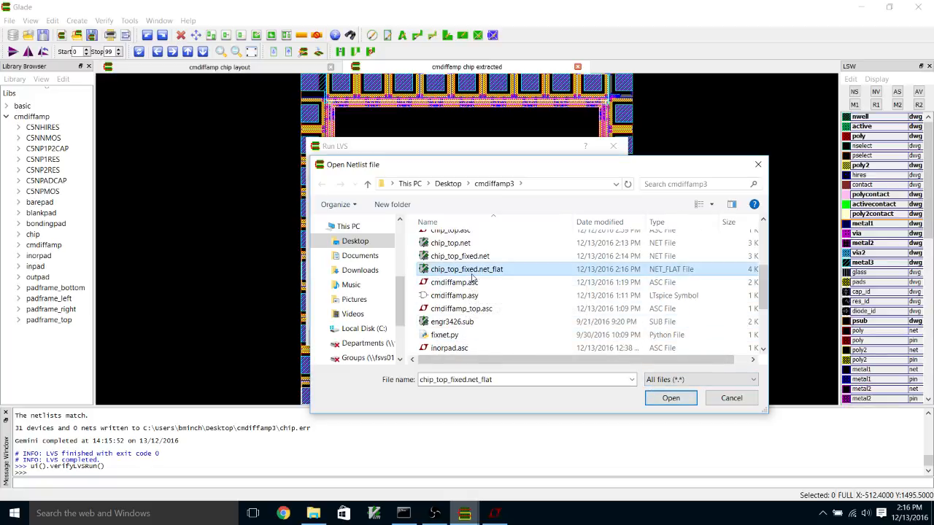
click(669, 396)
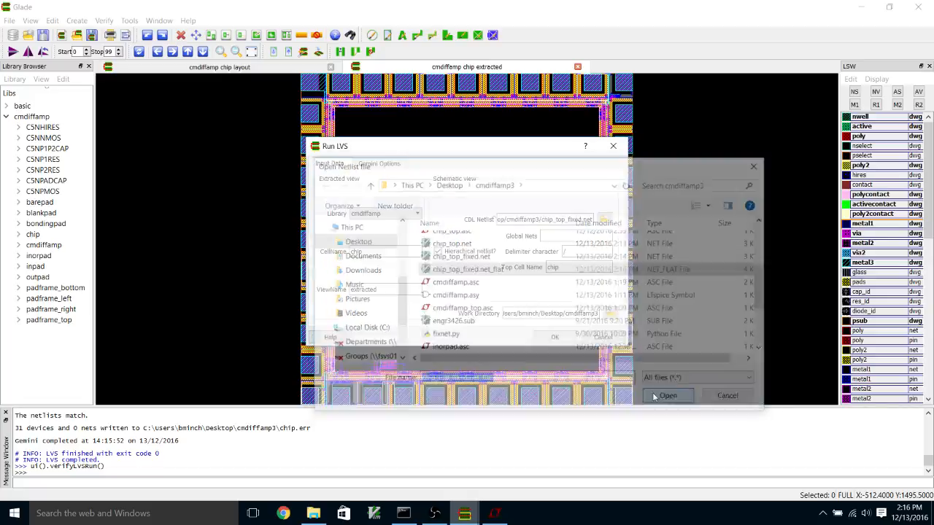
click(667, 395)
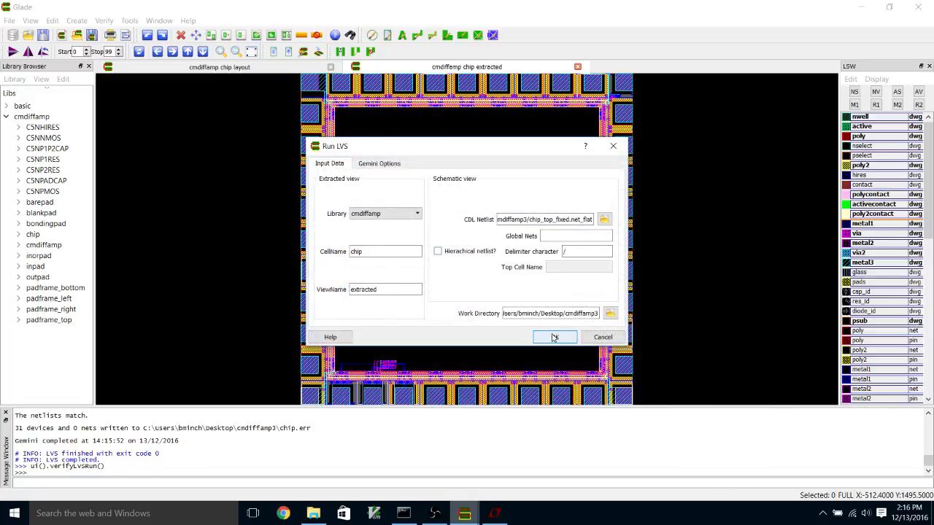
click(554, 335)
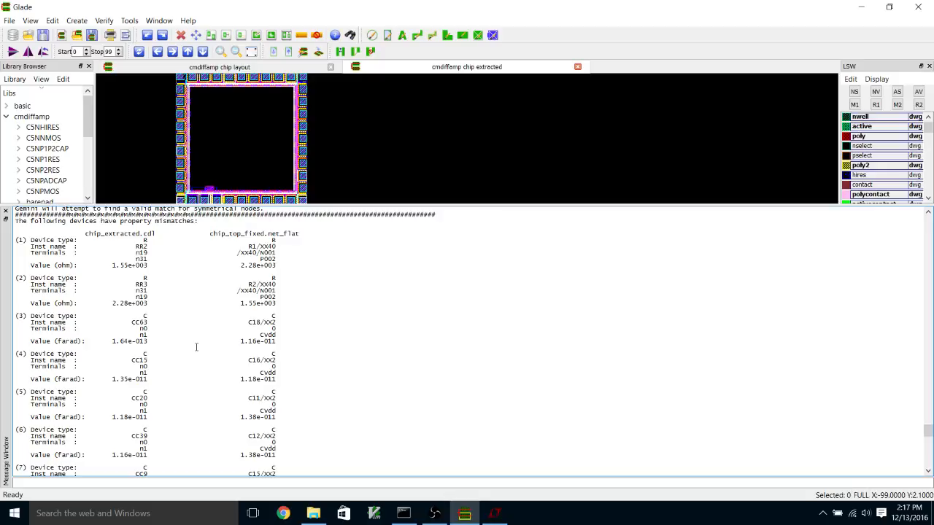
mouse_move(213, 340)
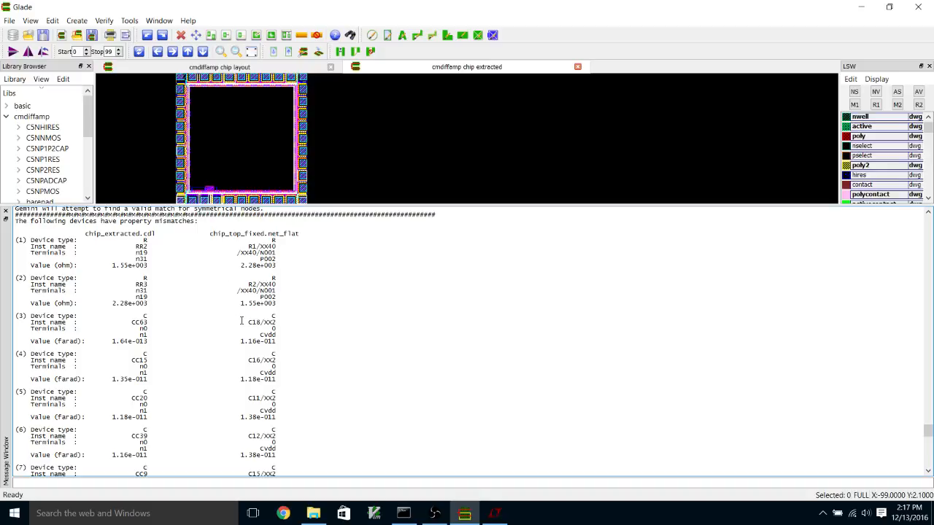
Scroll the message window through the listed resistor and capacitor property mismatches.
scroll(down, 3)
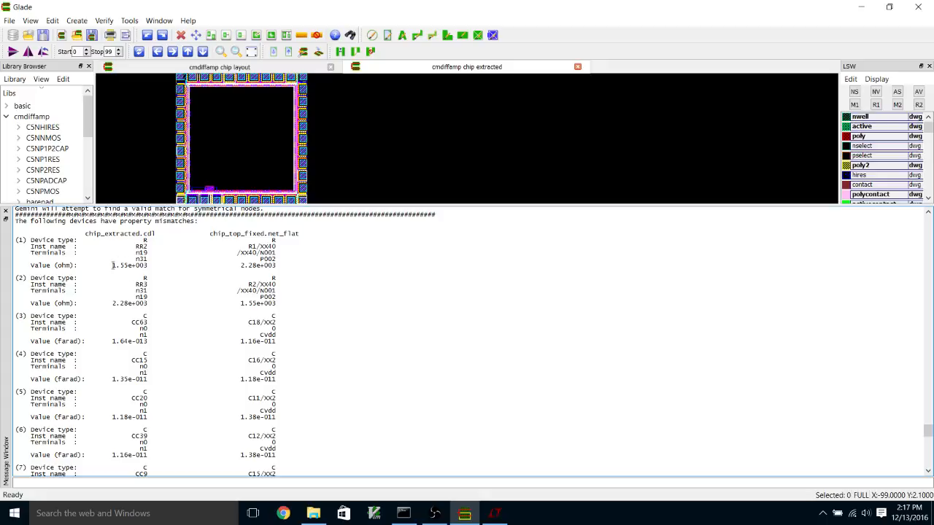
mouse_move(230, 266)
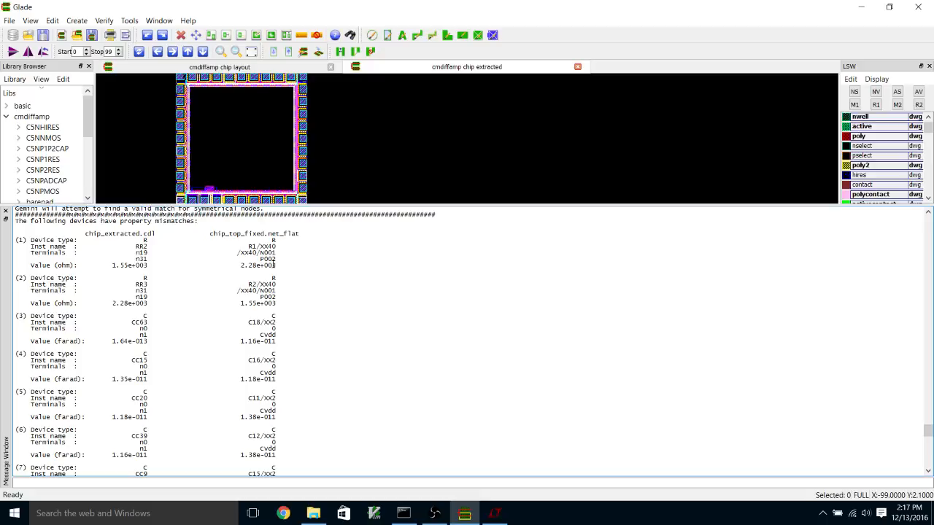
mouse_move(111, 306)
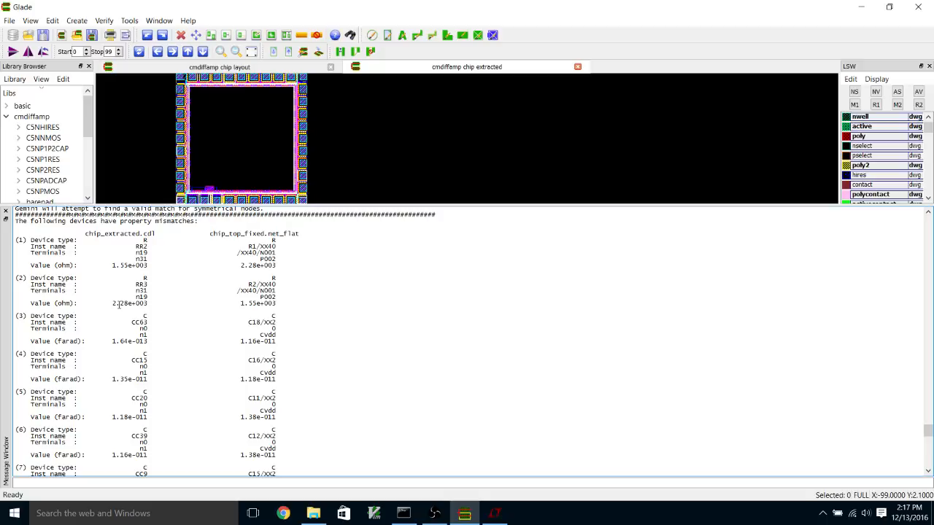
mouse_move(175, 305)
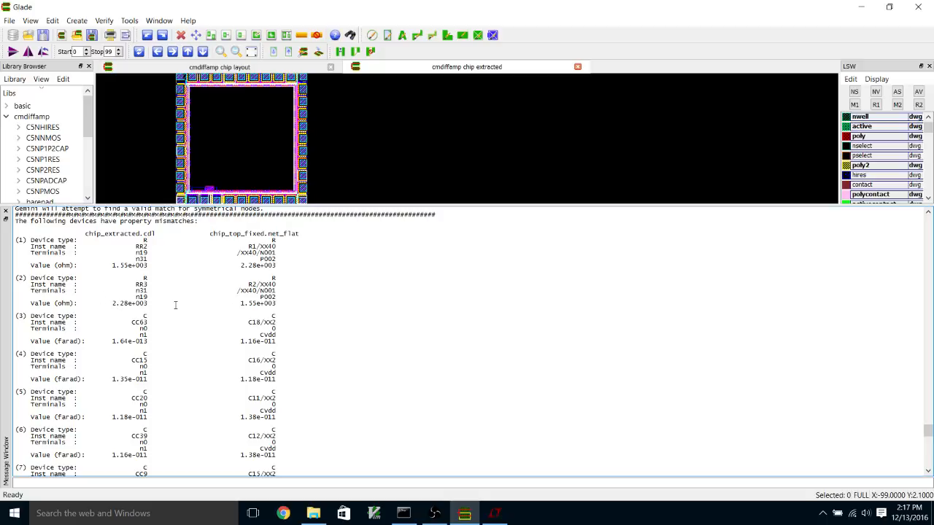
mouse_move(181, 302)
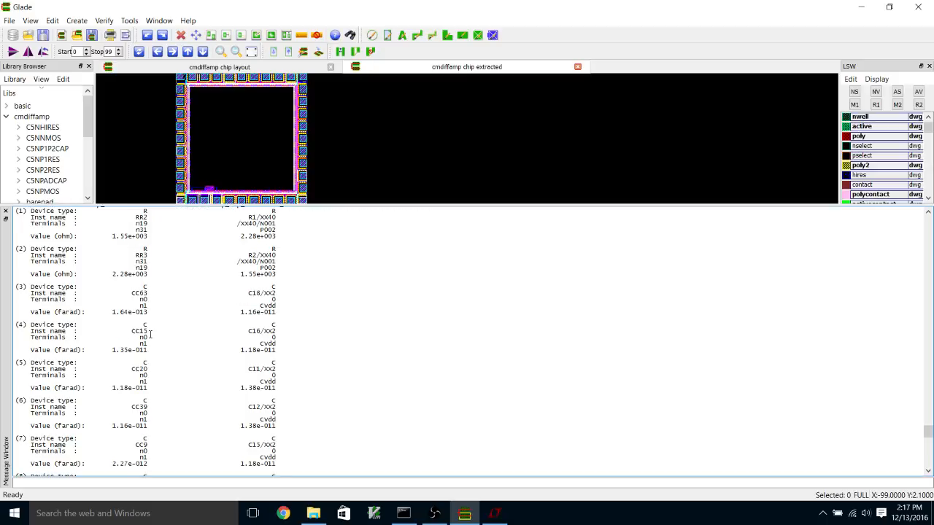
scroll(down, 3)
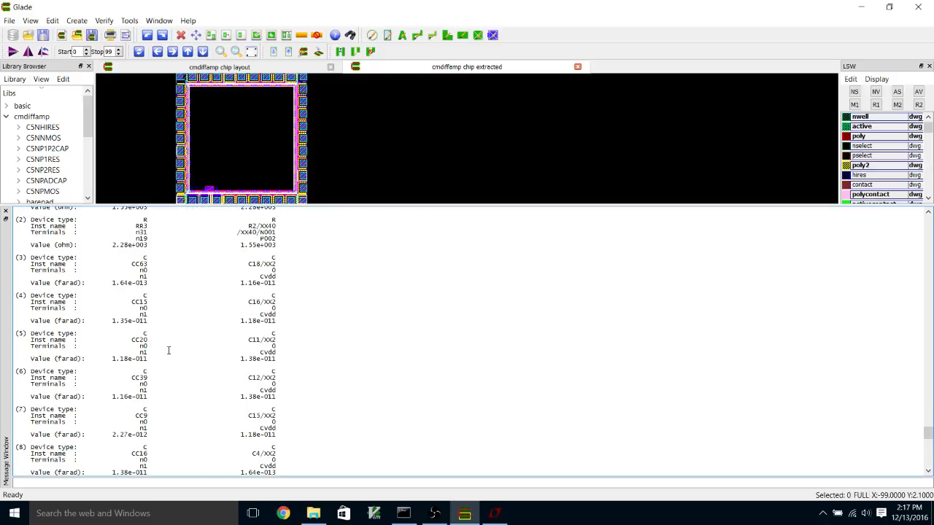
mouse_move(122, 307)
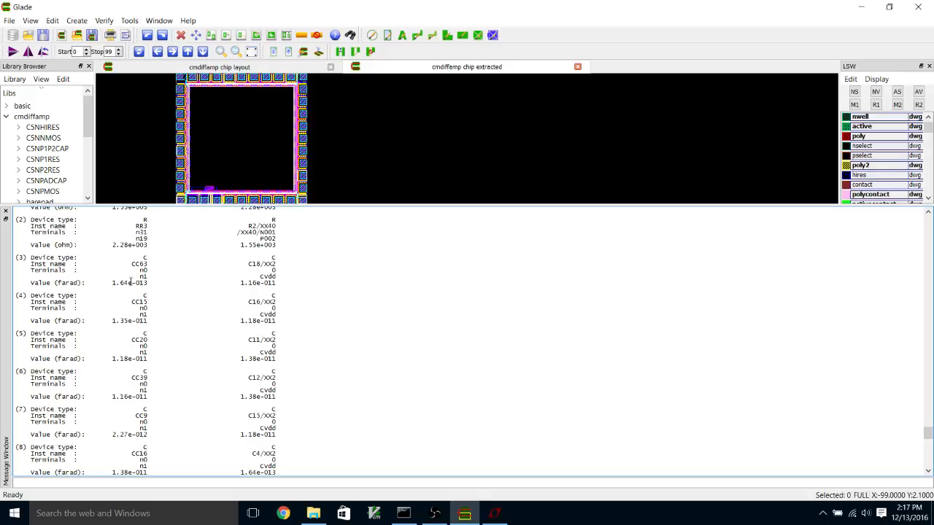
mouse_move(218, 335)
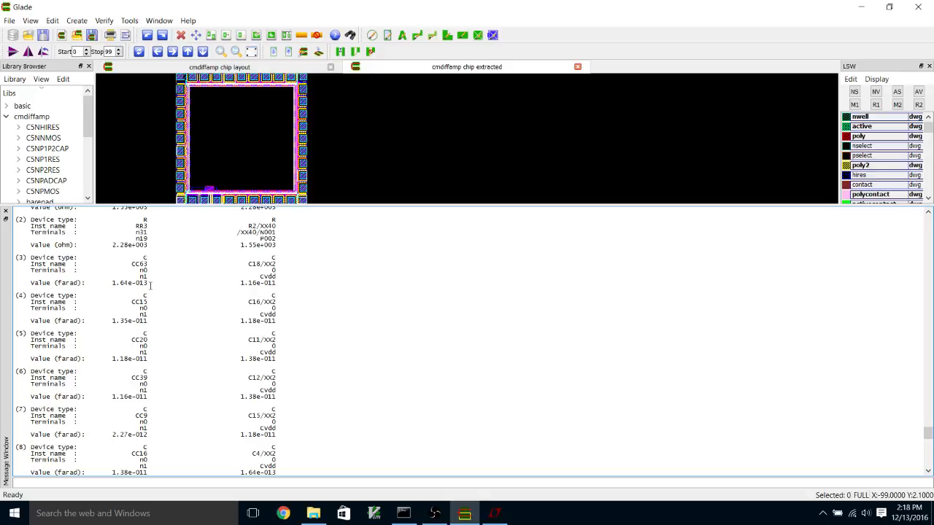
mouse_move(154, 292)
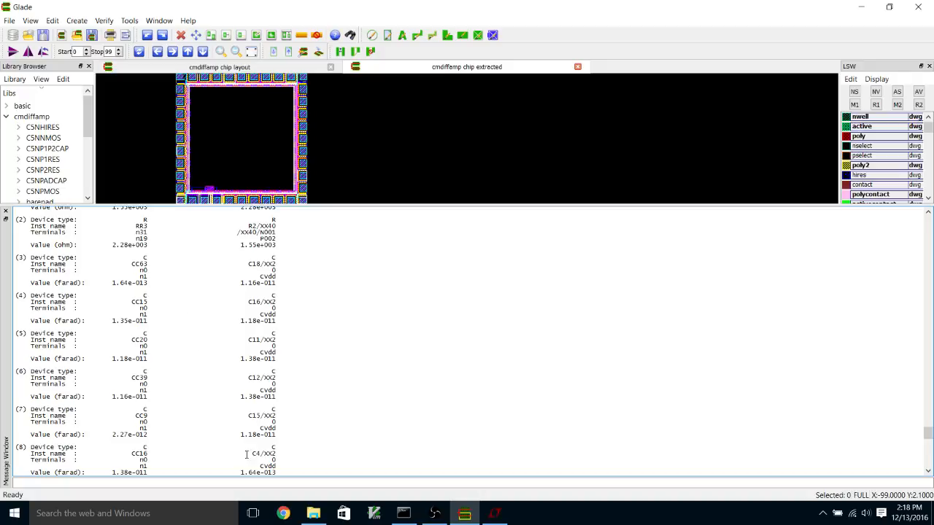
mouse_move(239, 458)
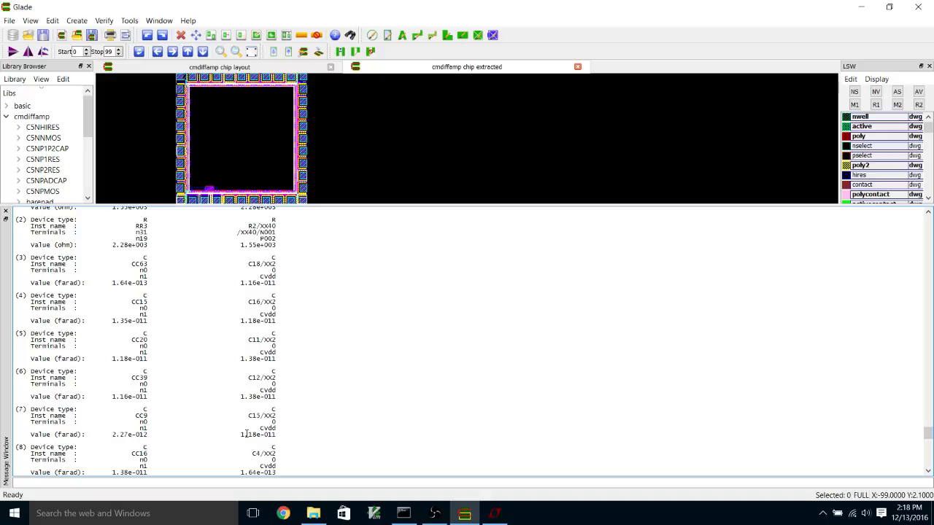
scroll(down, 3)
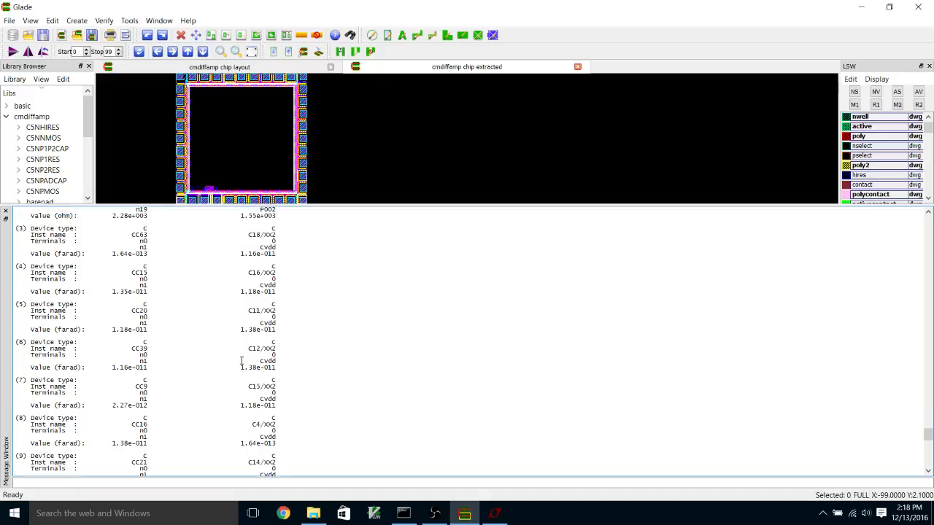
scroll(down, 3)
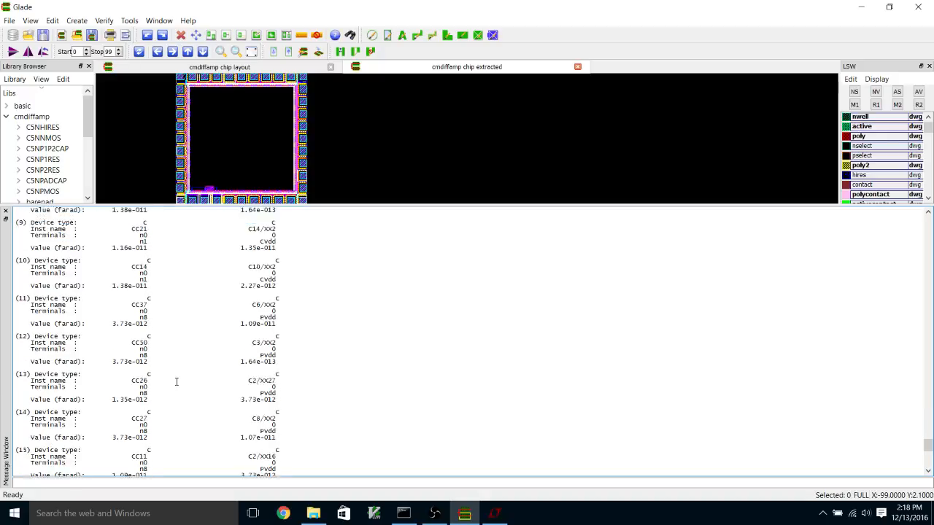